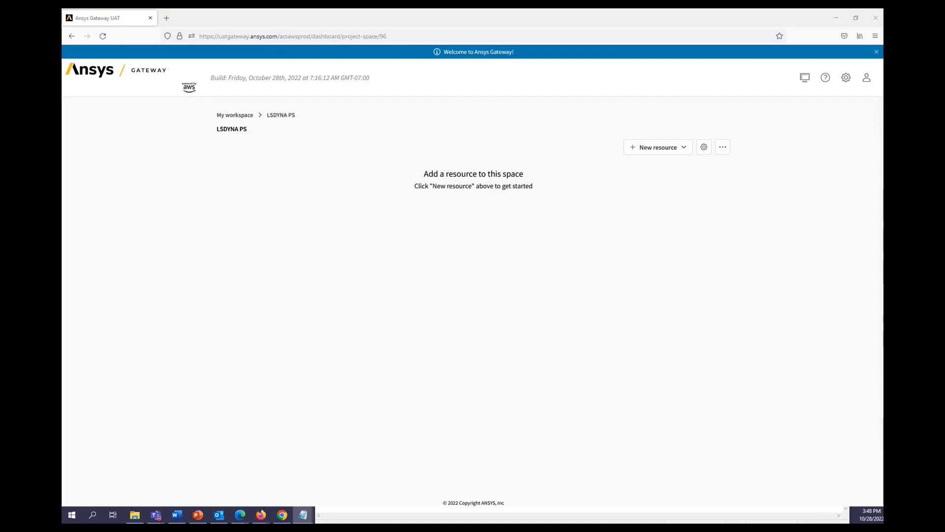
pyautogui.moveTo(664, 235)
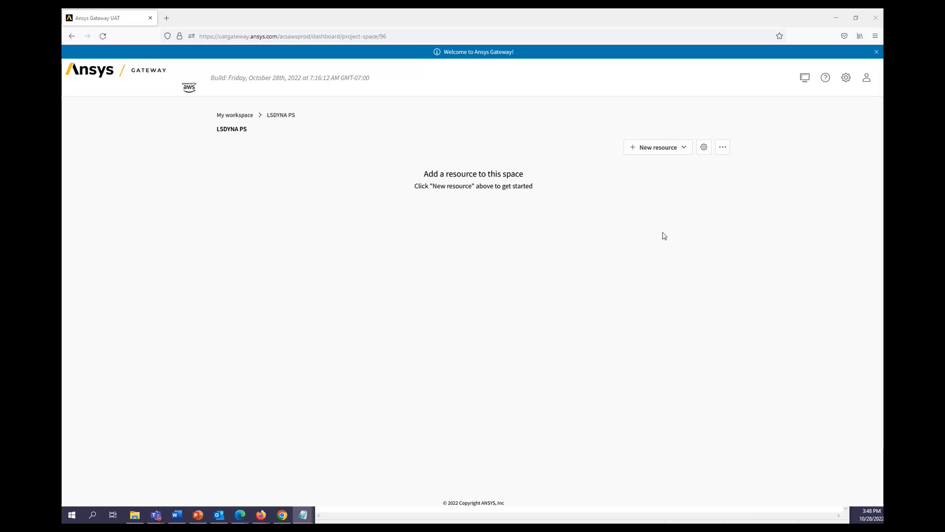
# Step: Enter the LSDYNA PS space and show the new-resource options
pyautogui.doubleClick(231, 129)
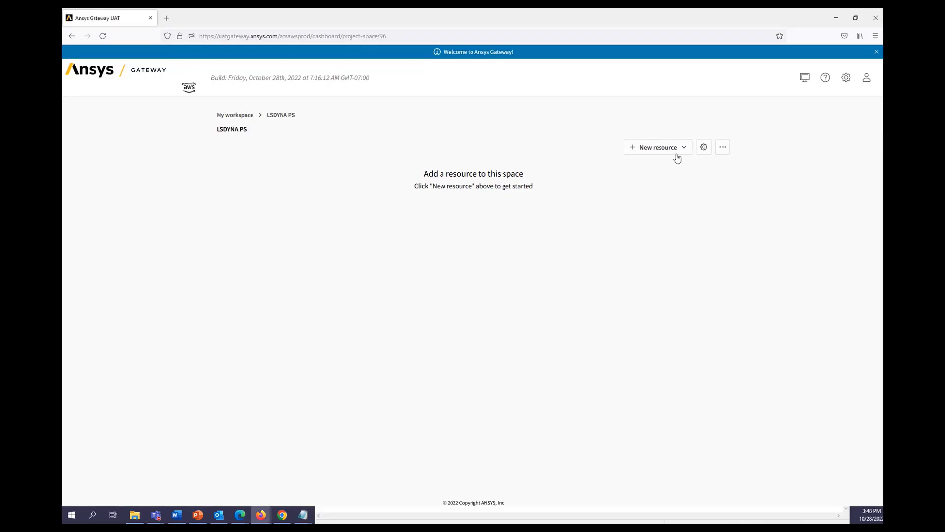
pyautogui.click(658, 147)
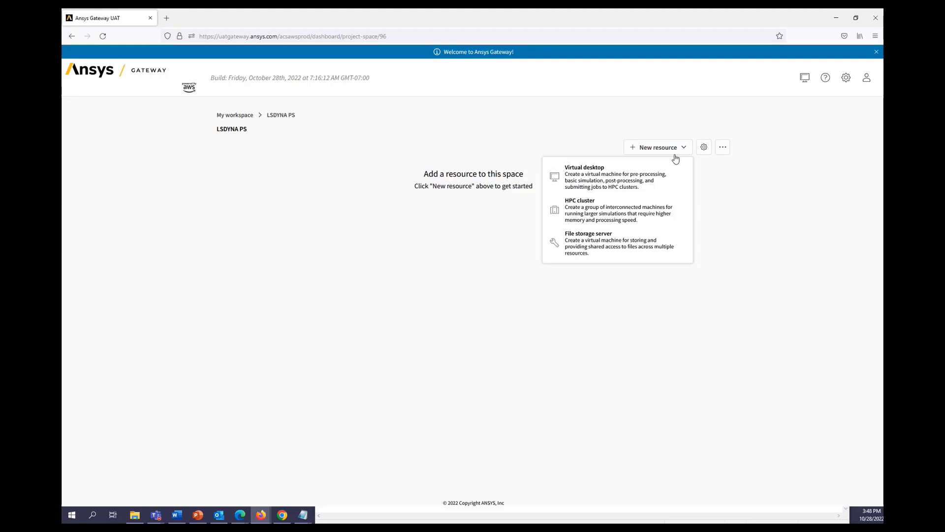
pyautogui.moveTo(671, 181)
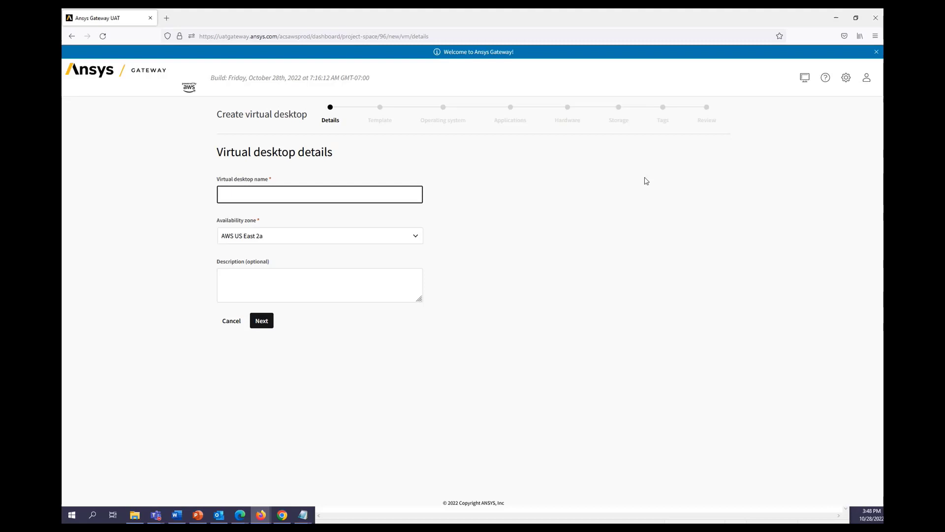
# Step: Name the desktop 'Lsdyna VDI', keep AWS US East 2a, and skip templates
pyautogui.write('Lsdyna')
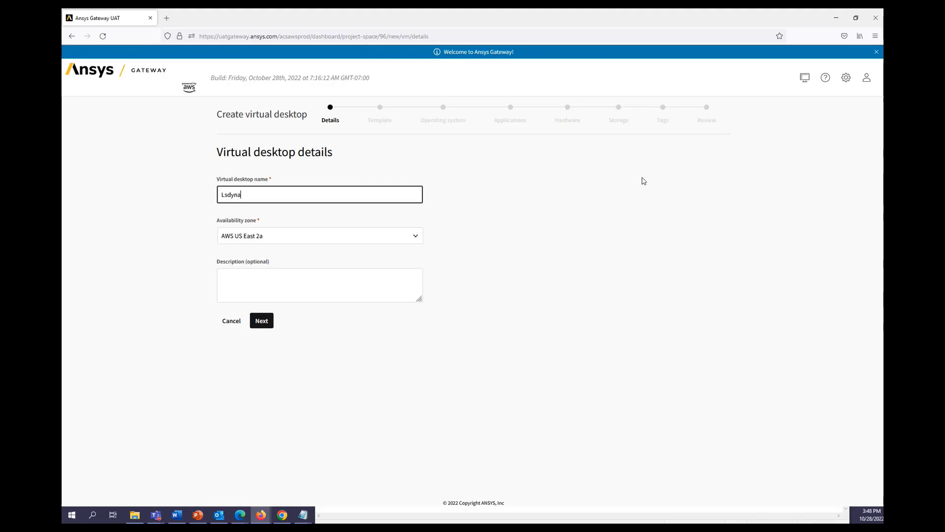
pyautogui.write('VDI')
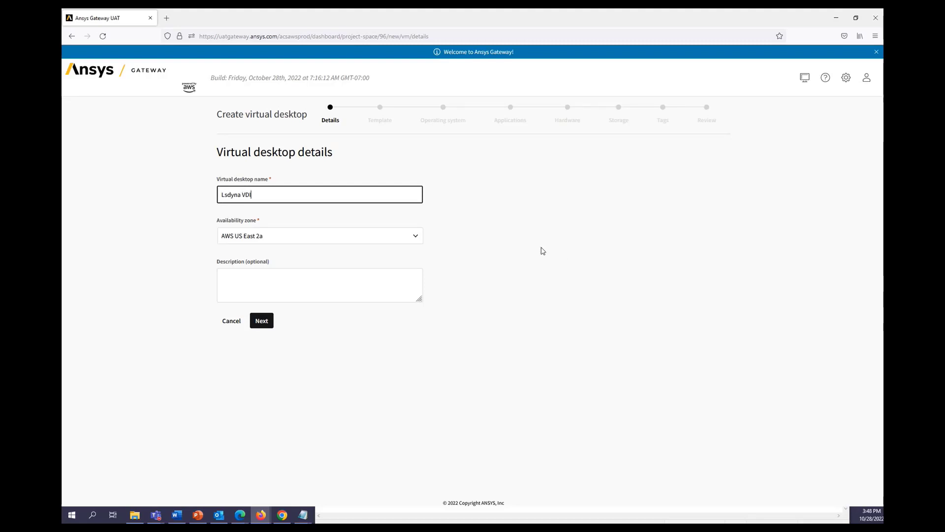
pyautogui.click(319, 235)
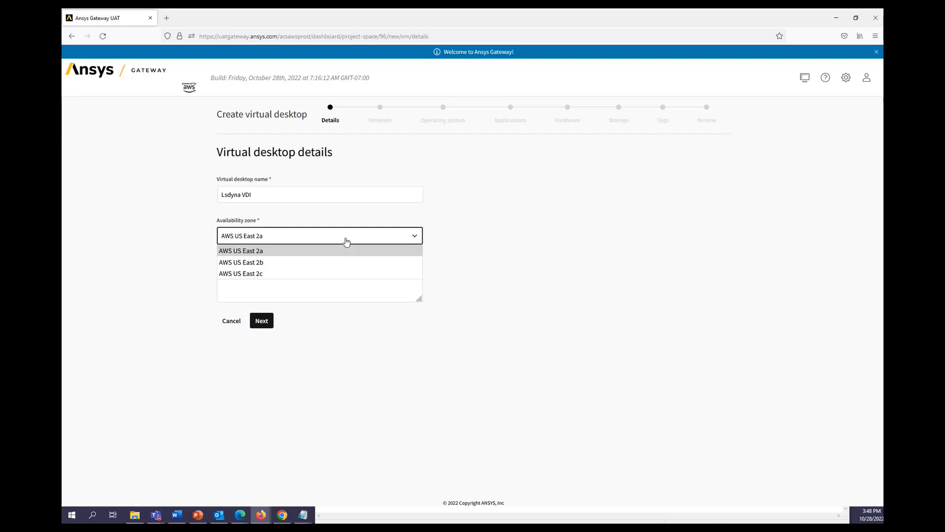
pyautogui.click(262, 321)
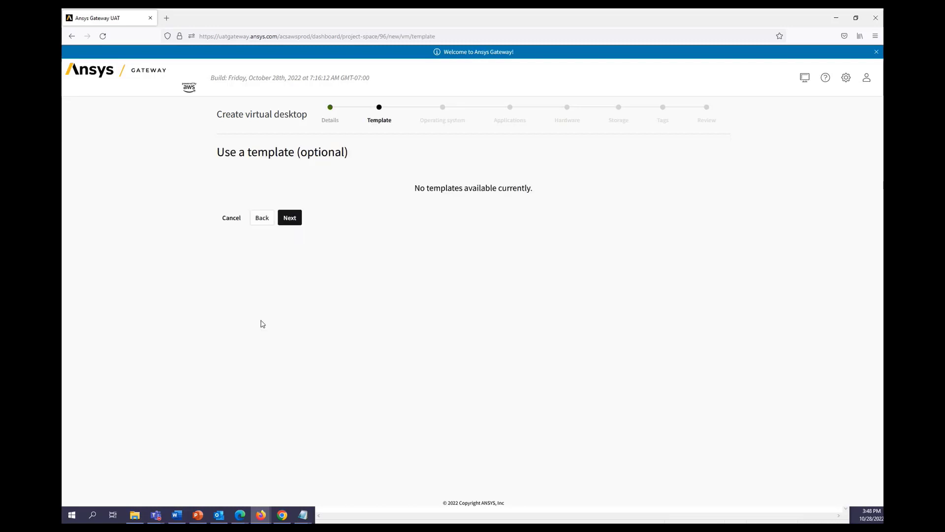
pyautogui.click(290, 218)
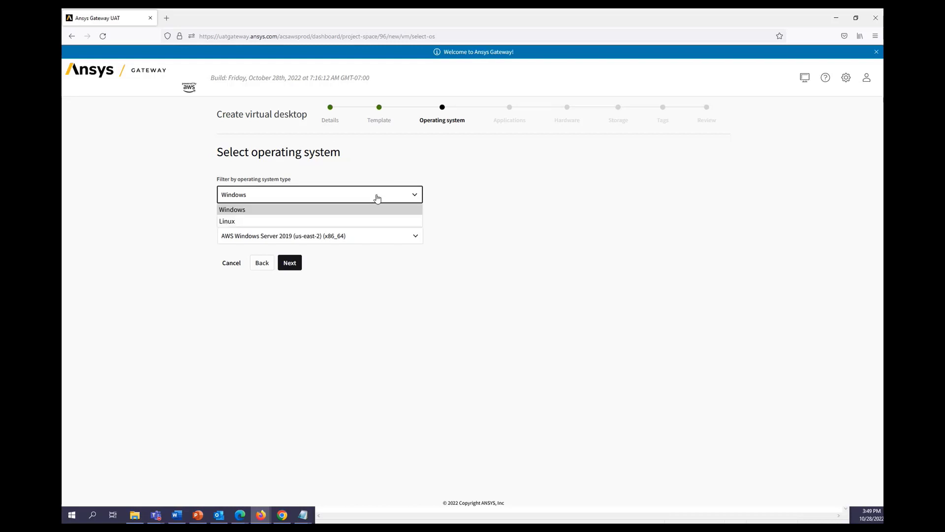
# Step: Filter operating systems to Linux and keep AWS CentOS 7.9
pyautogui.click(226, 221)
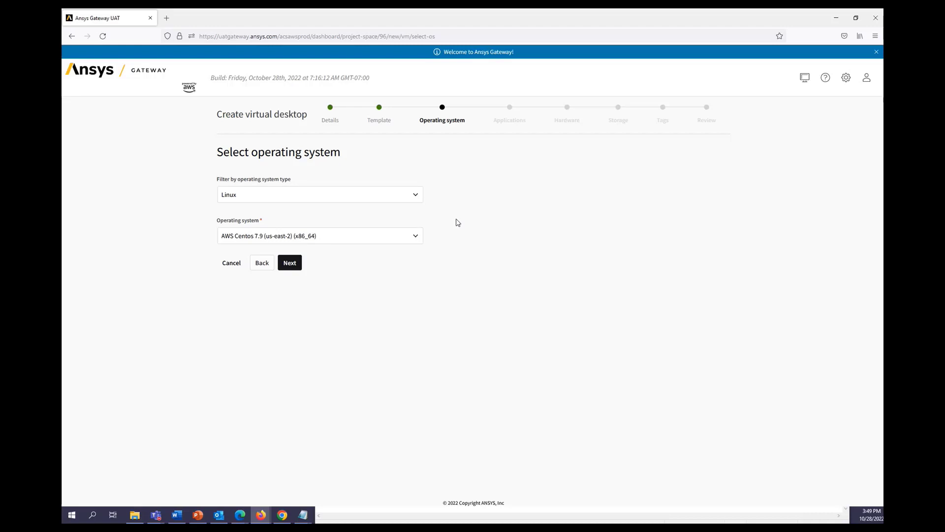
pyautogui.moveTo(372, 242)
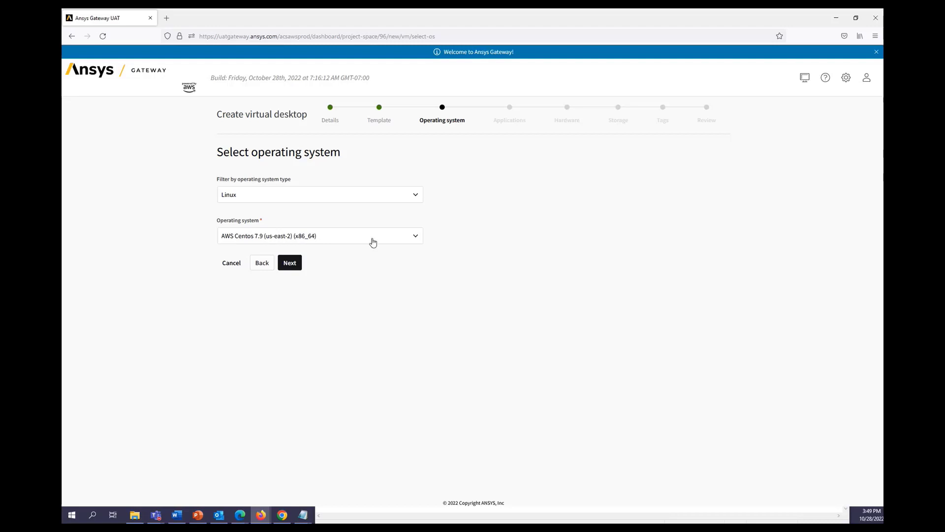
pyautogui.click(289, 261)
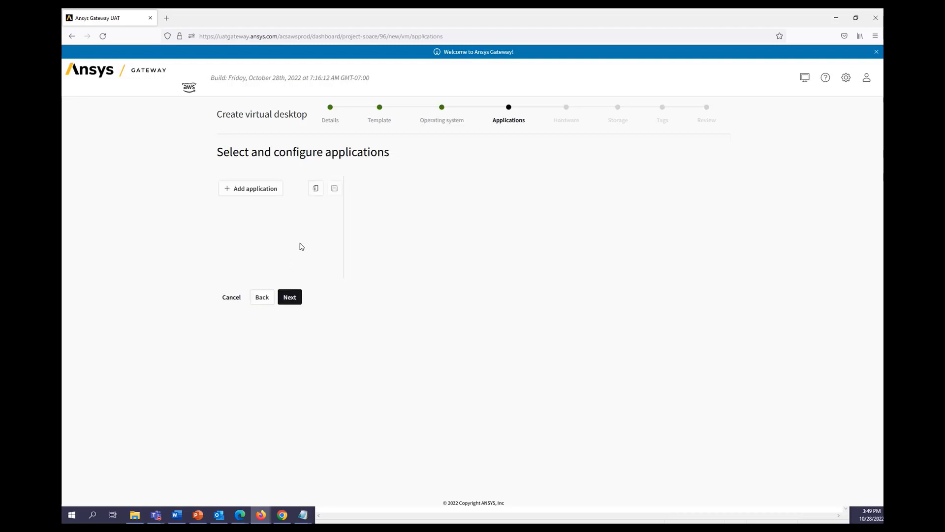
# Step: Add Ansys LS-DYNA 2022 R1 licensed through an Ansys License Server address
pyautogui.click(251, 188)
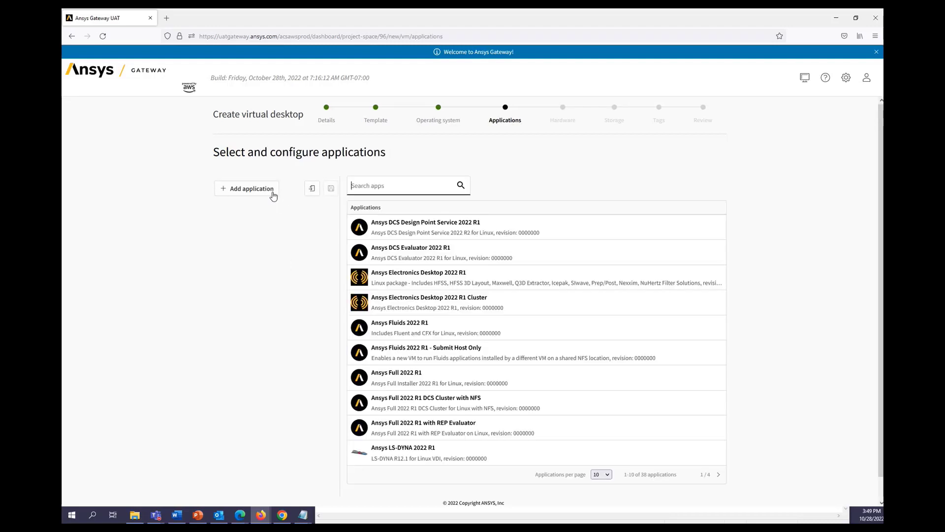
pyautogui.write('LS-Dy')
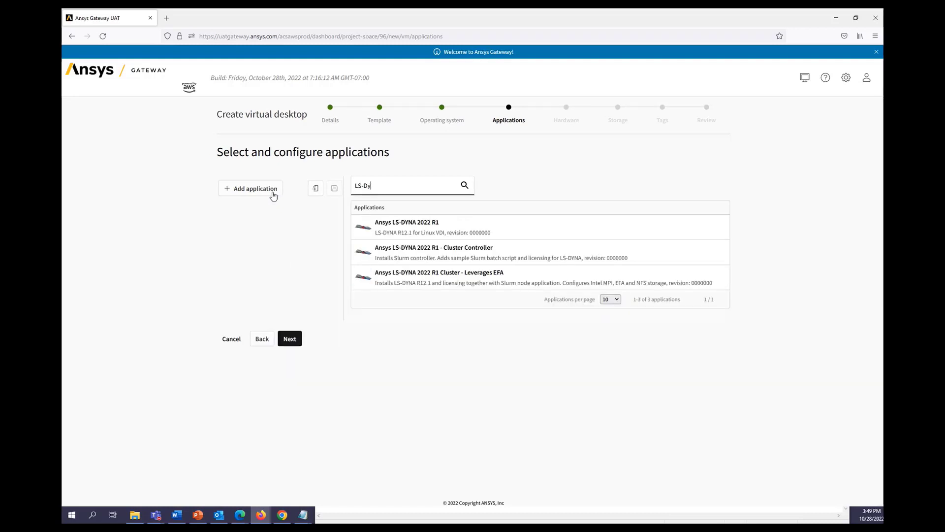
pyautogui.moveTo(387, 197)
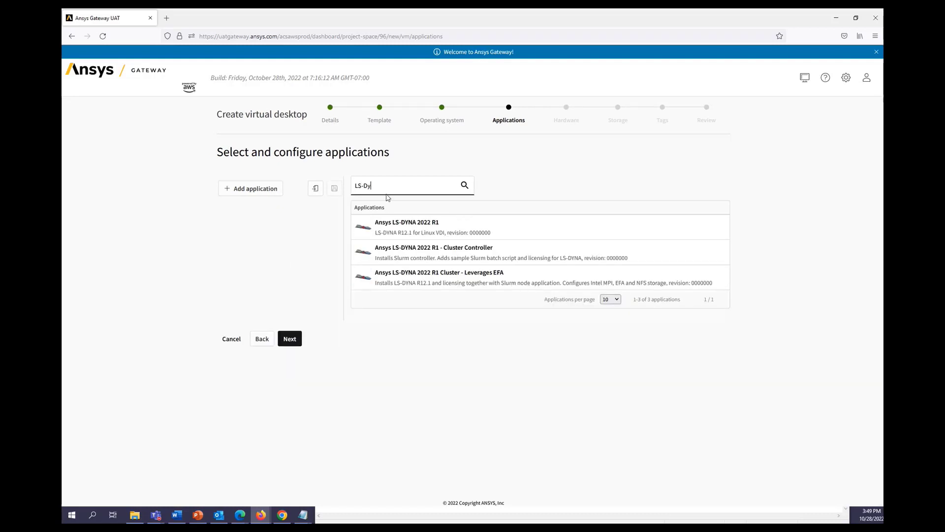
pyautogui.moveTo(414, 240)
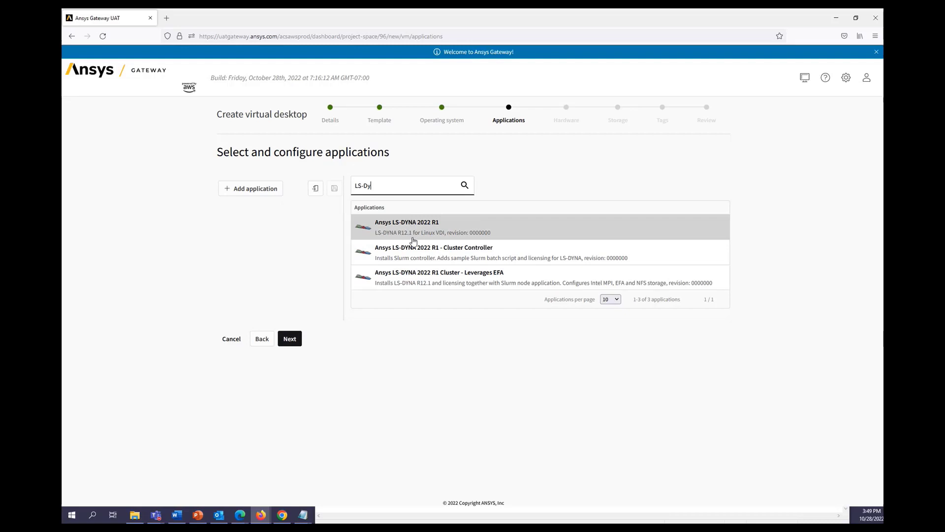
pyautogui.moveTo(447, 238)
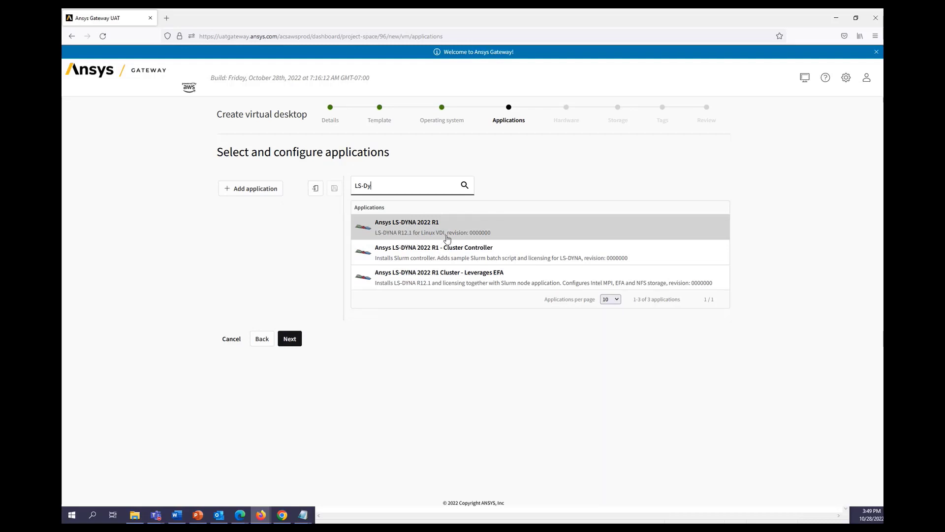
pyautogui.click(425, 226)
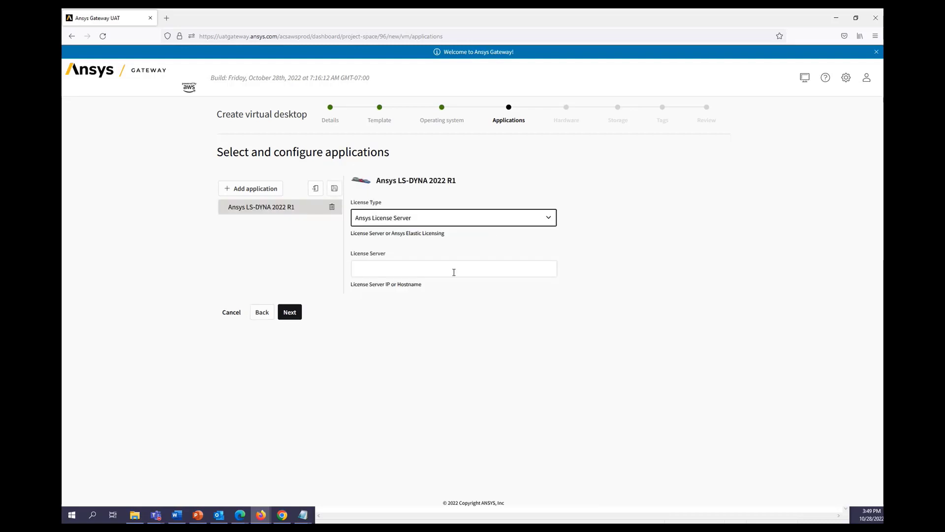
pyautogui.click(453, 218)
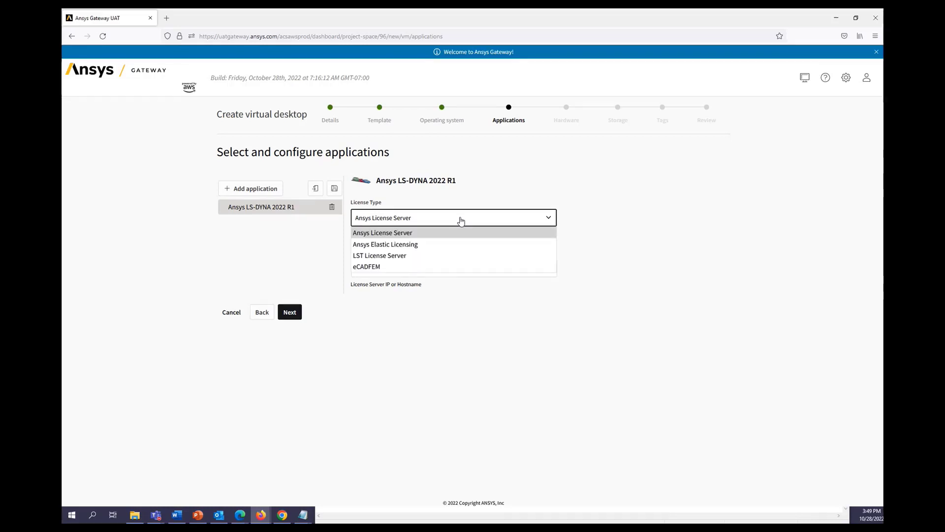
pyautogui.click(382, 233)
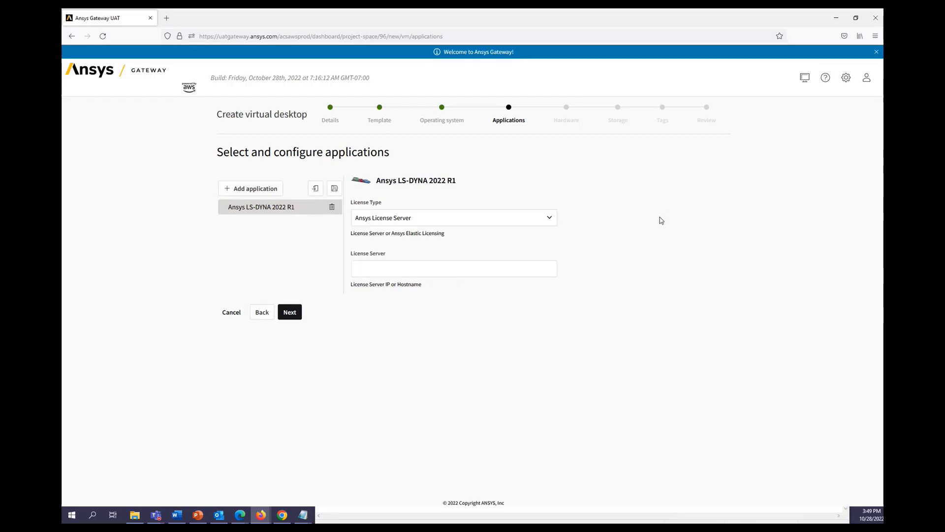
pyautogui.click(454, 268)
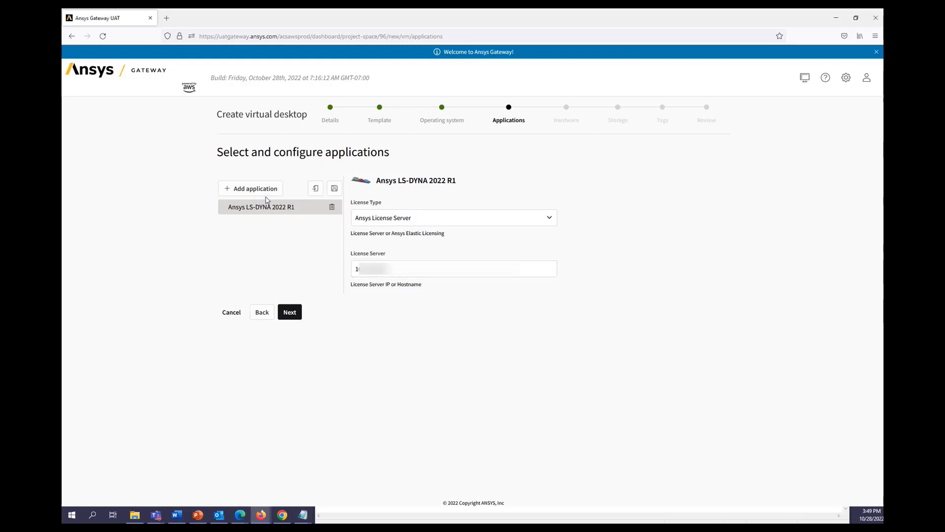
# Step: Add Ansys LS-PrePost 2022 R1 with Gnome Desktop as its requirement
pyautogui.click(250, 188)
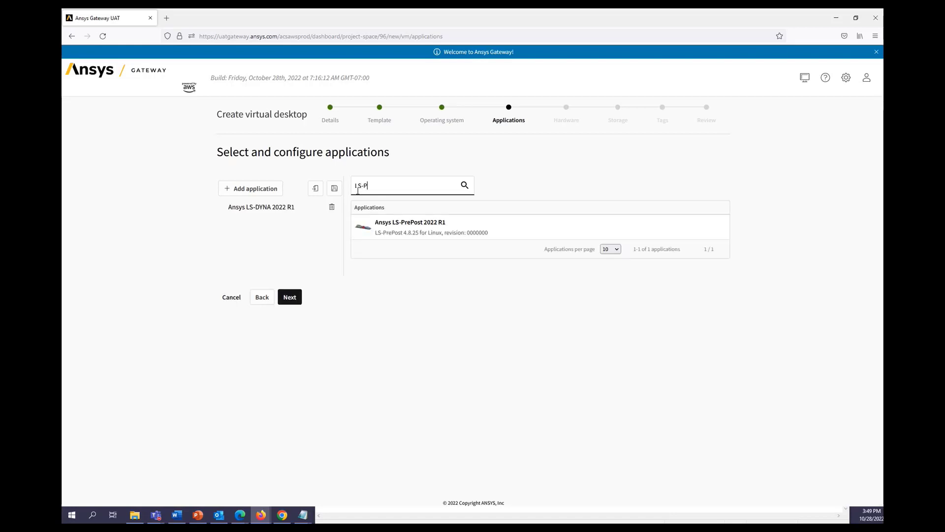
pyautogui.moveTo(437, 229)
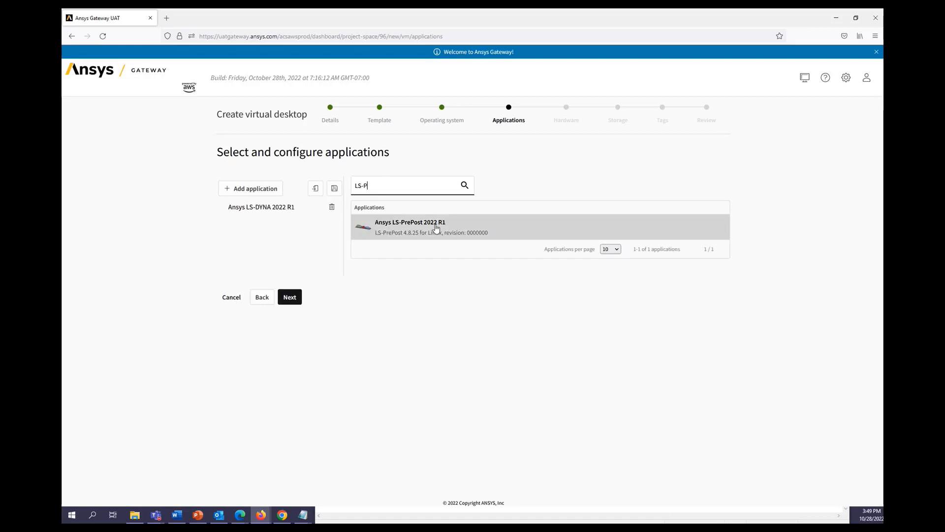
pyautogui.click(429, 227)
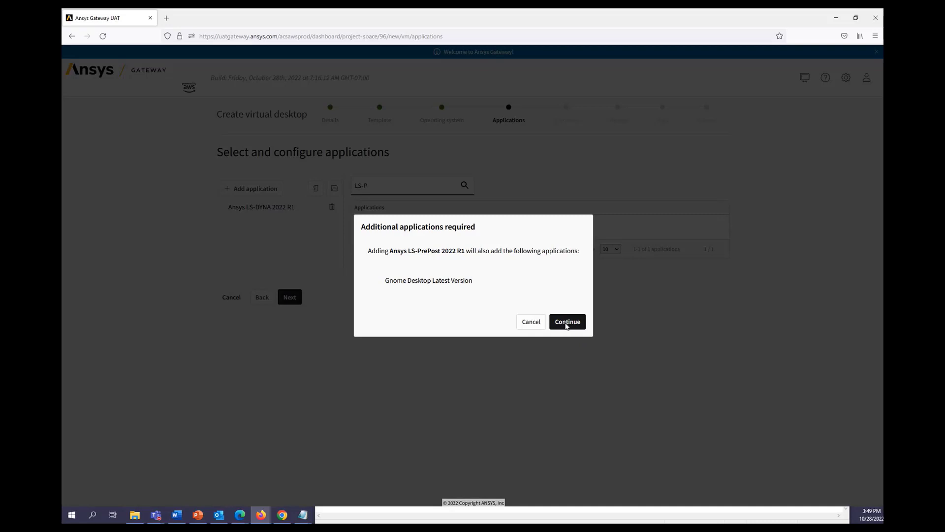
pyautogui.click(567, 321)
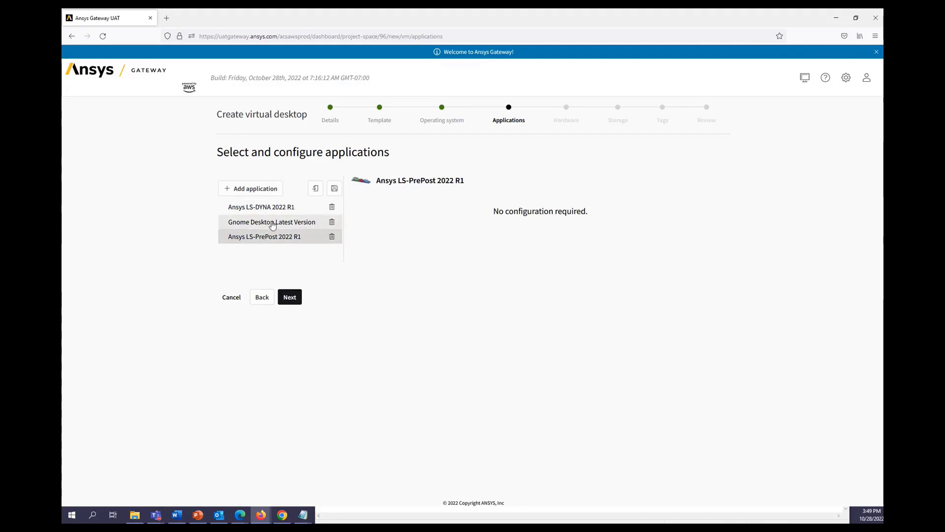
pyautogui.click(289, 297)
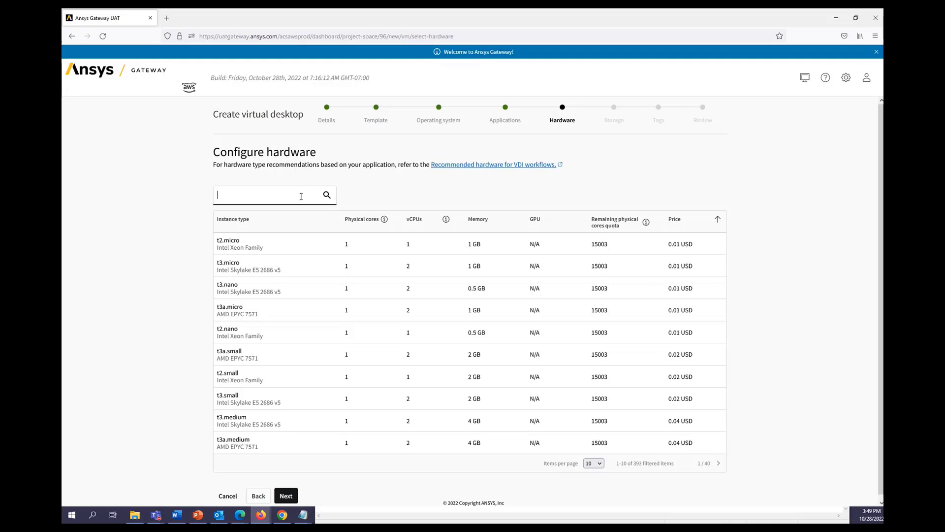
# Step: Choose the c6i.8xlarge instance without Hyper-Threading and keep the 128 GB gp3 disk
pyautogui.write('c6i.8')
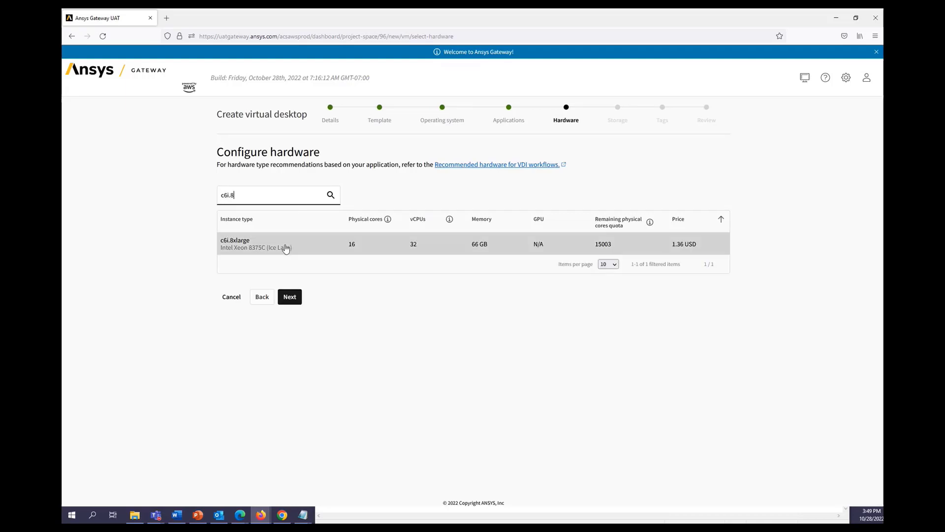
pyautogui.click(273, 245)
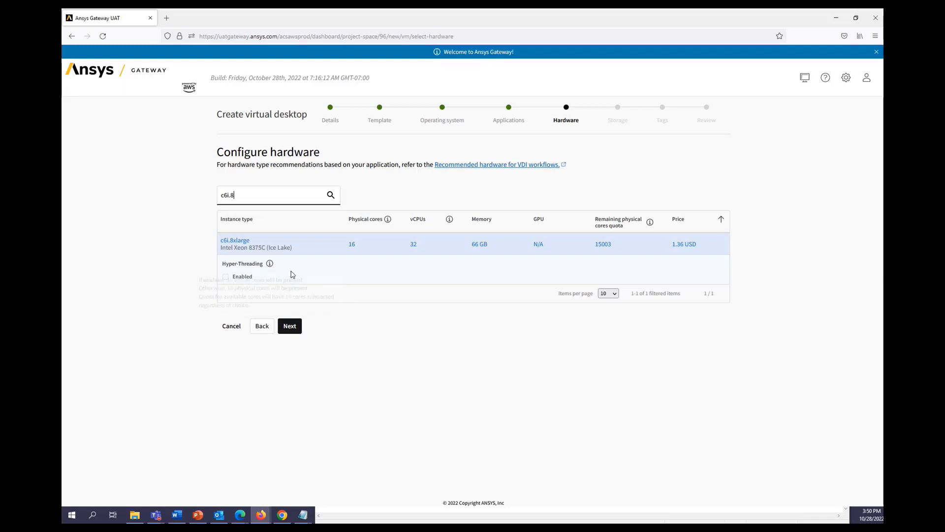
pyautogui.moveTo(334, 316)
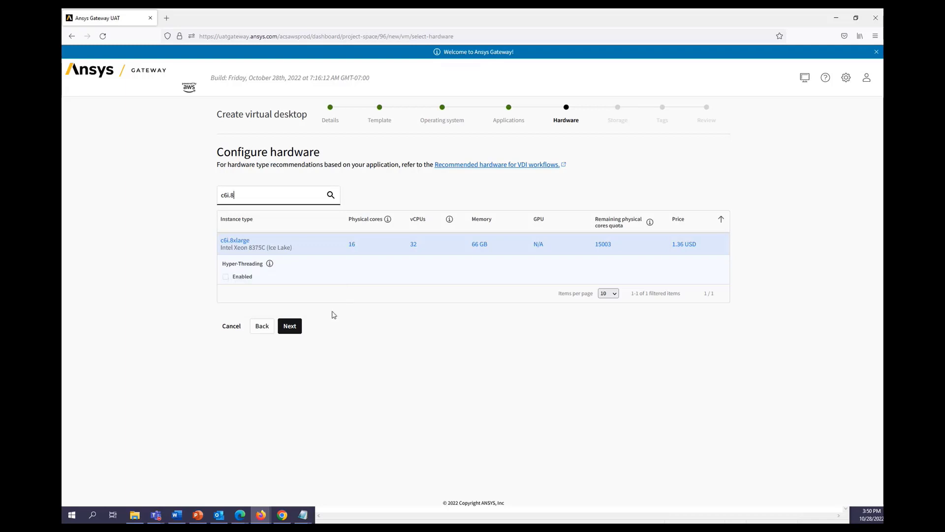
pyautogui.click(289, 326)
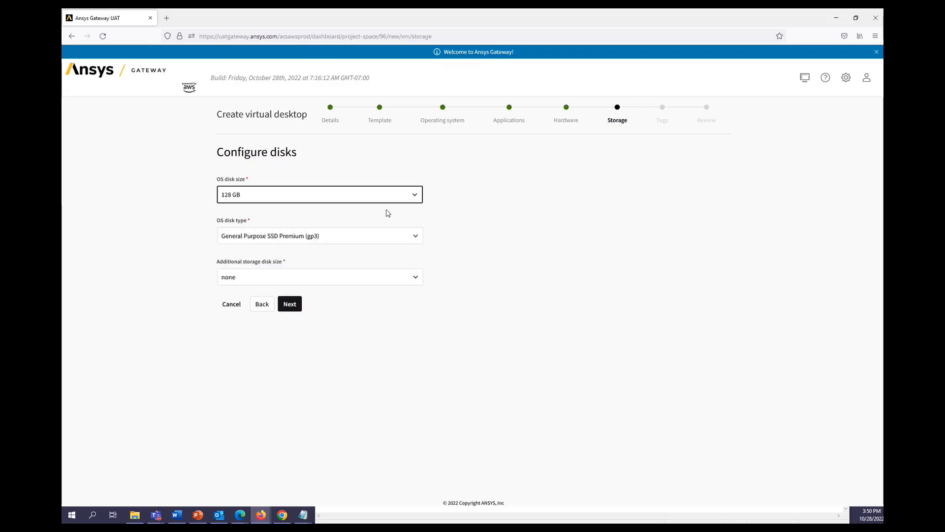
pyautogui.moveTo(366, 198)
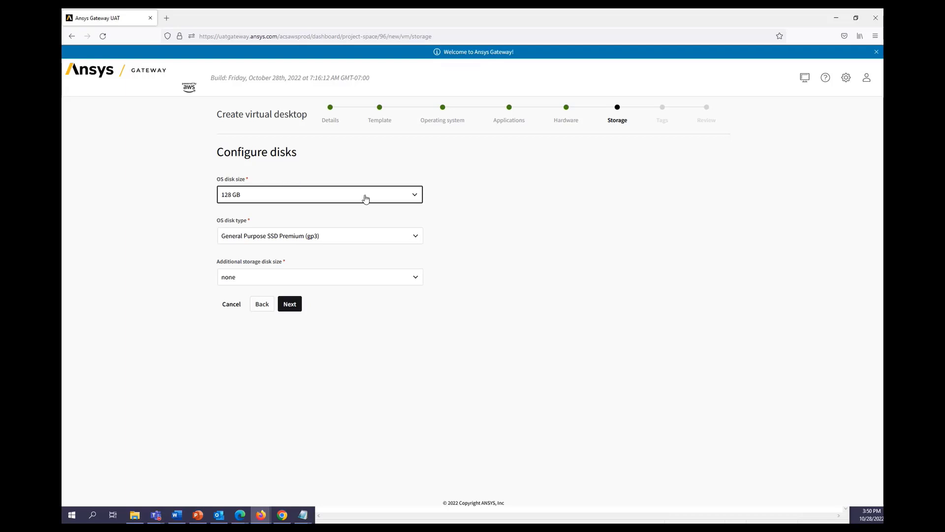
pyautogui.moveTo(289, 236)
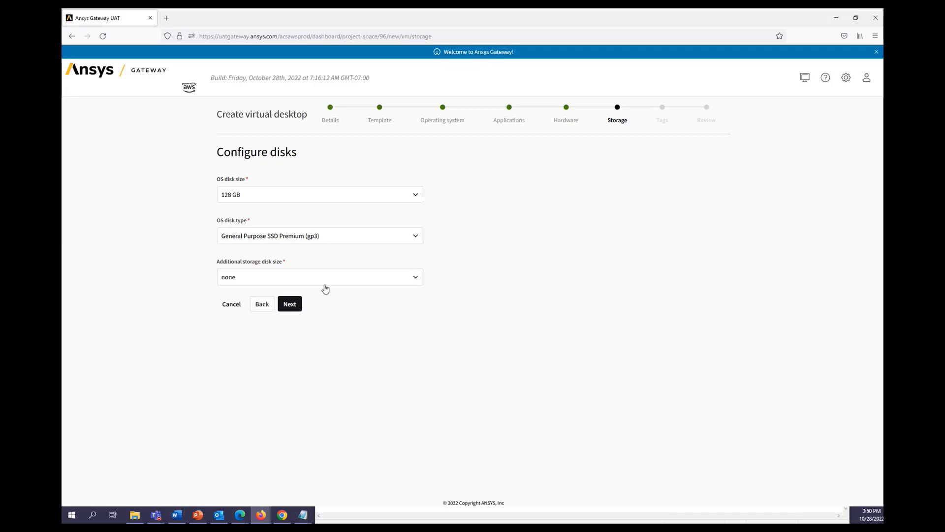
pyautogui.moveTo(481, 307)
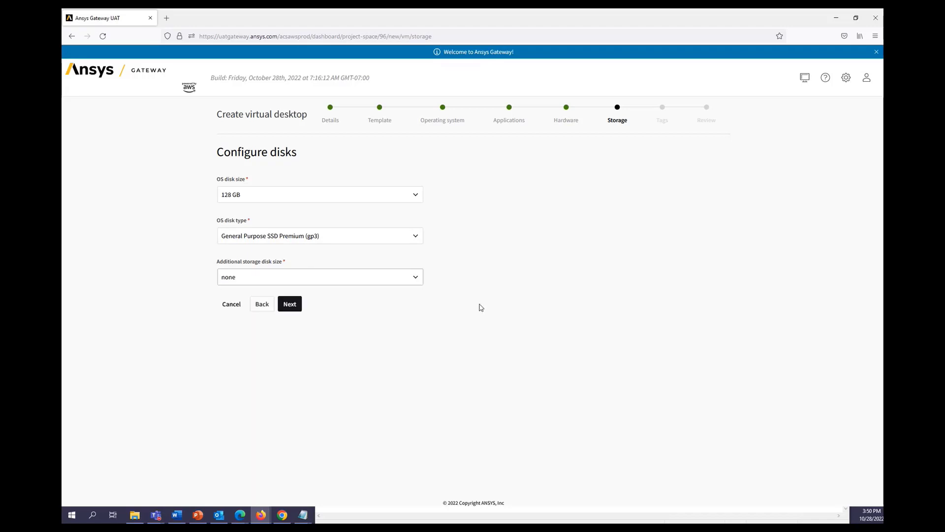
pyautogui.click(290, 303)
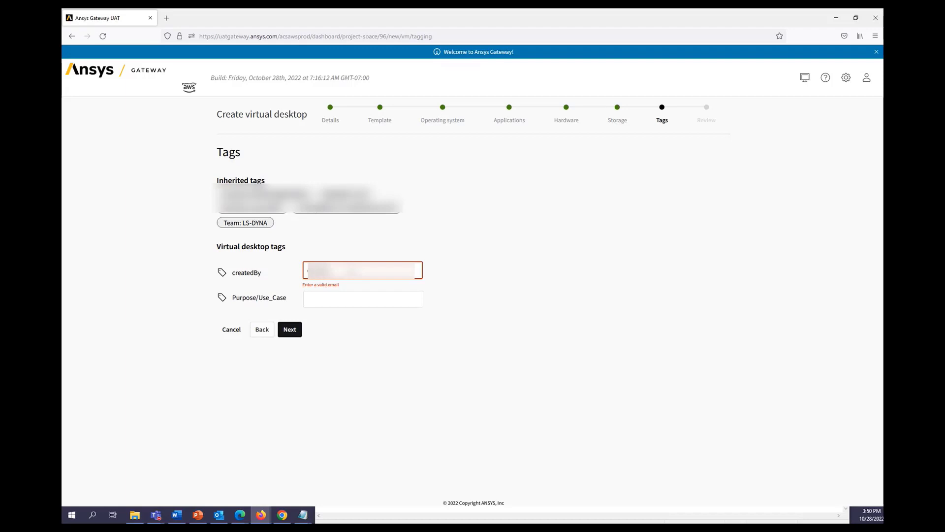
# Step: Tag Purpose/Use_Case as 'lsdyna test', review the configuration and create the desktop
pyautogui.write('ls')
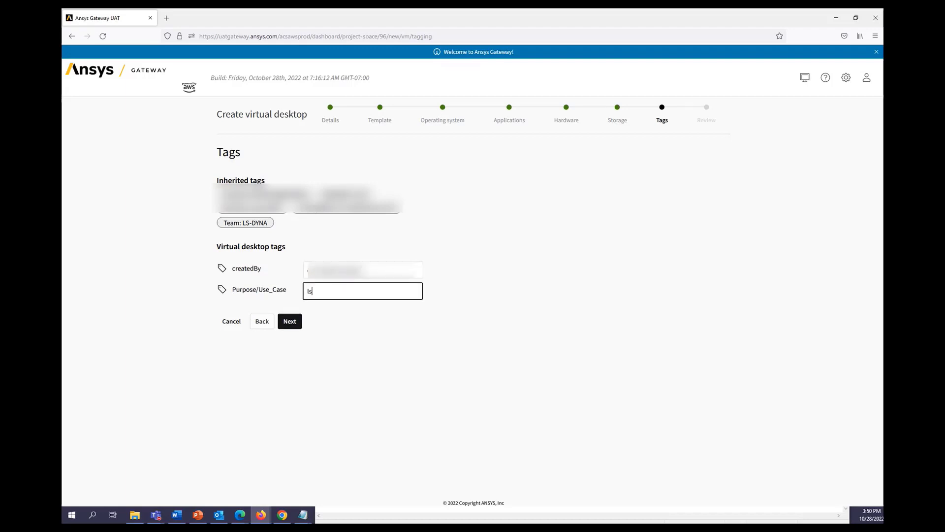
pyautogui.write('dyna test')
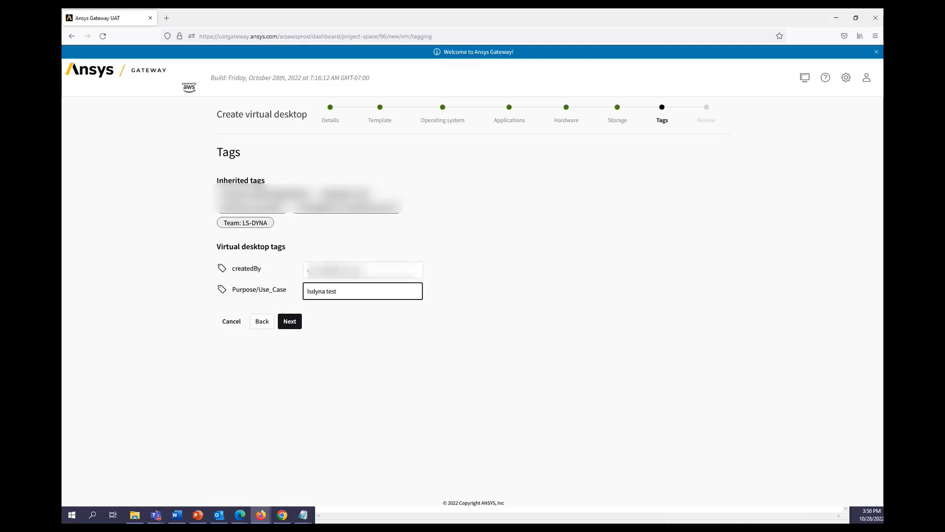
pyautogui.click(289, 321)
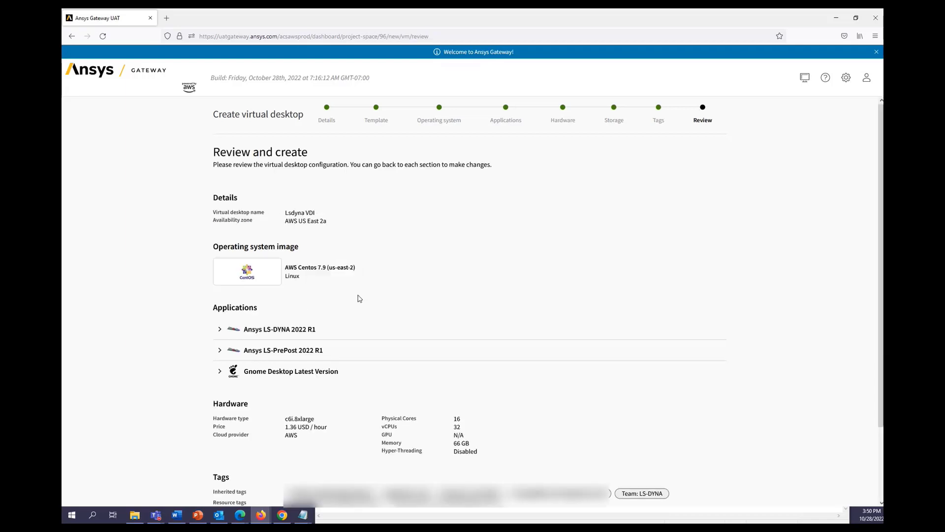
pyautogui.scroll(-3)
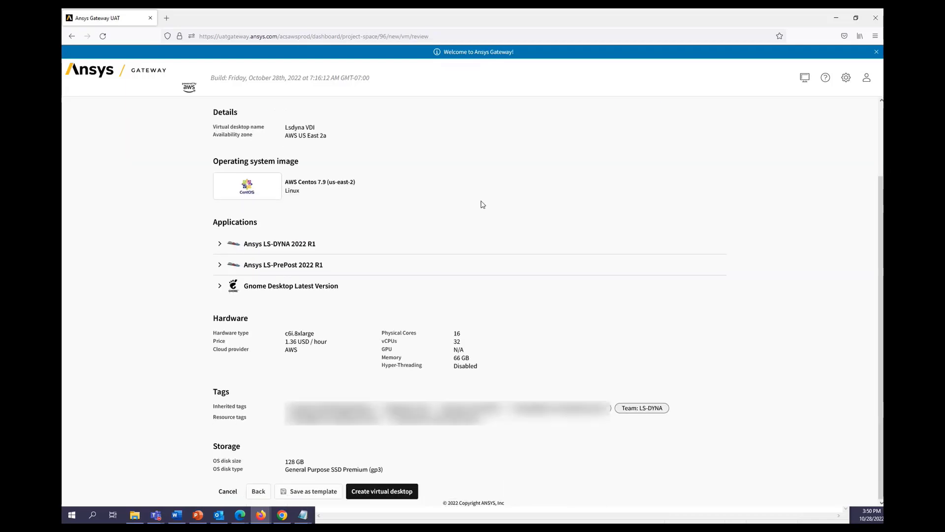
pyautogui.click(382, 491)
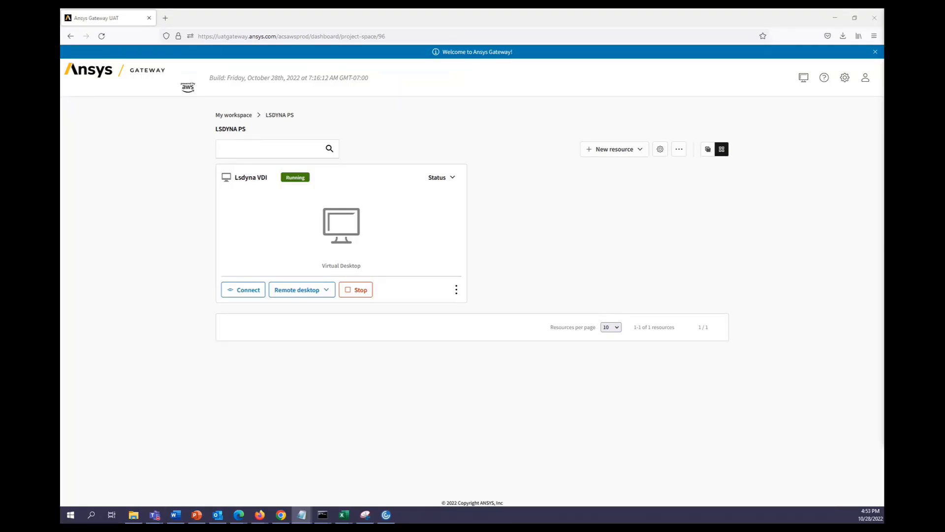
pyautogui.moveTo(321, 293)
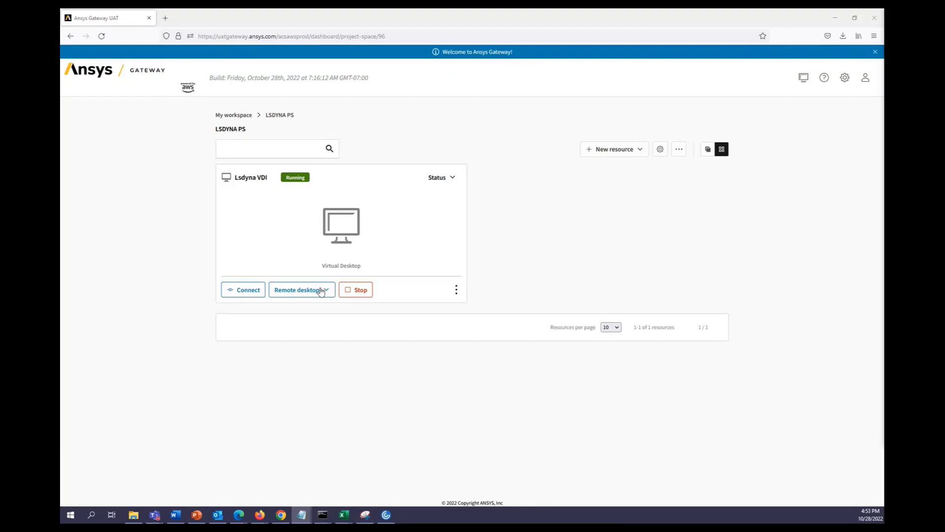
# Step: Show the installed applications and choose SSH as the connection method
pyautogui.click(301, 290)
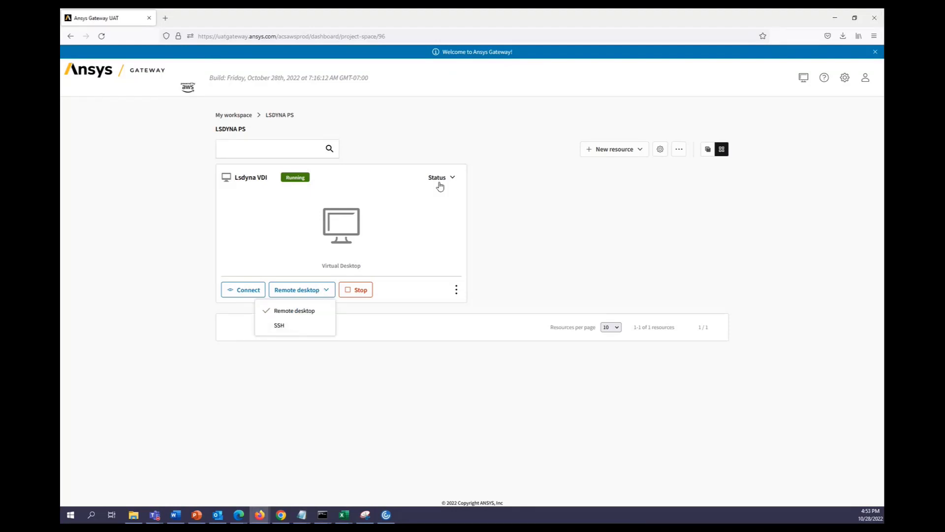
pyautogui.click(439, 177)
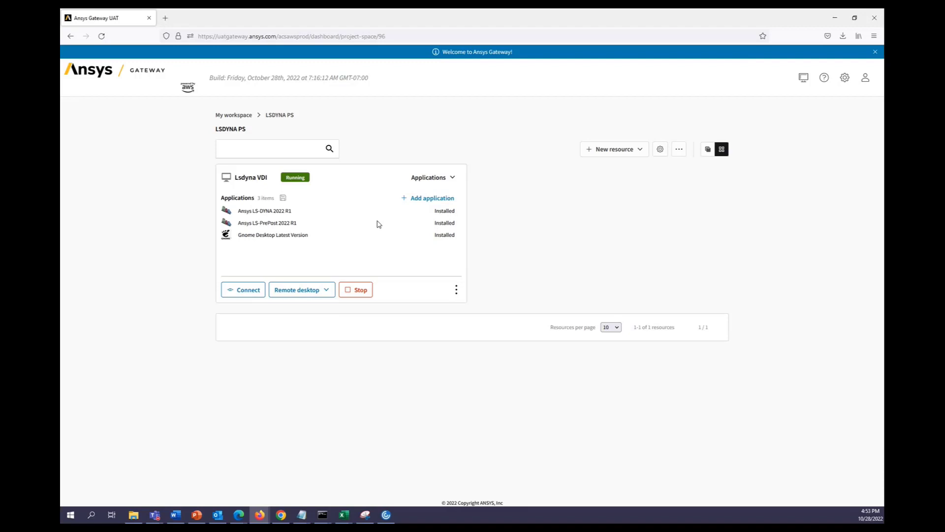
pyautogui.moveTo(326, 229)
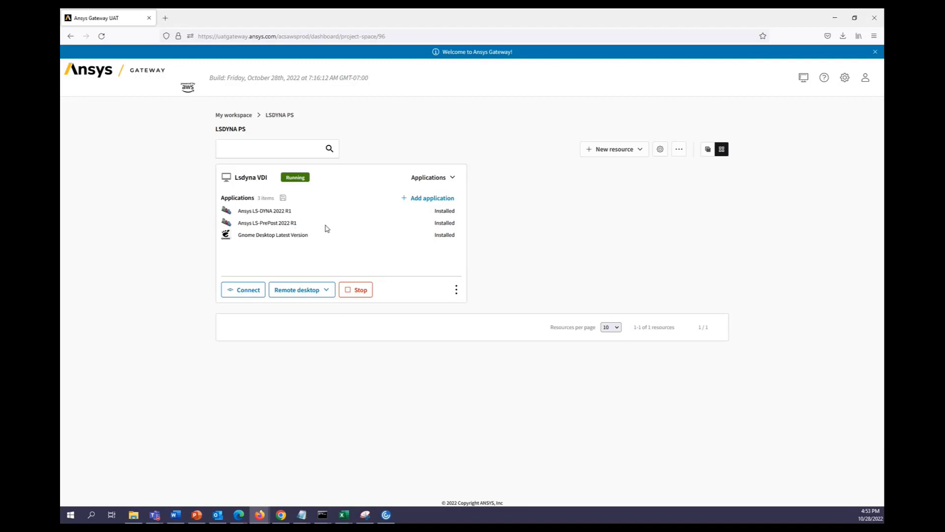
pyautogui.click(301, 289)
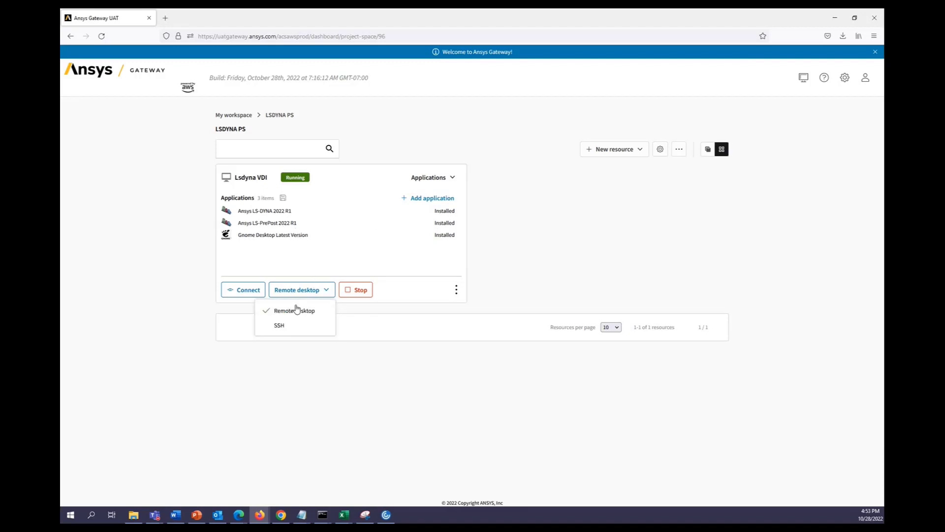
pyautogui.click(278, 325)
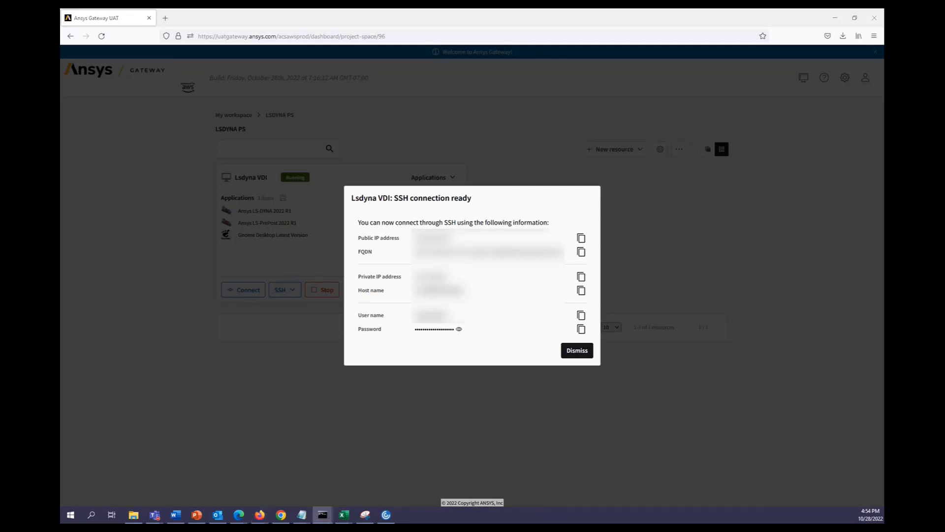
# Step: Begin 'ssh superadmin@' in Command Prompt and copy the desktop's public IP address
pyautogui.click(322, 514)
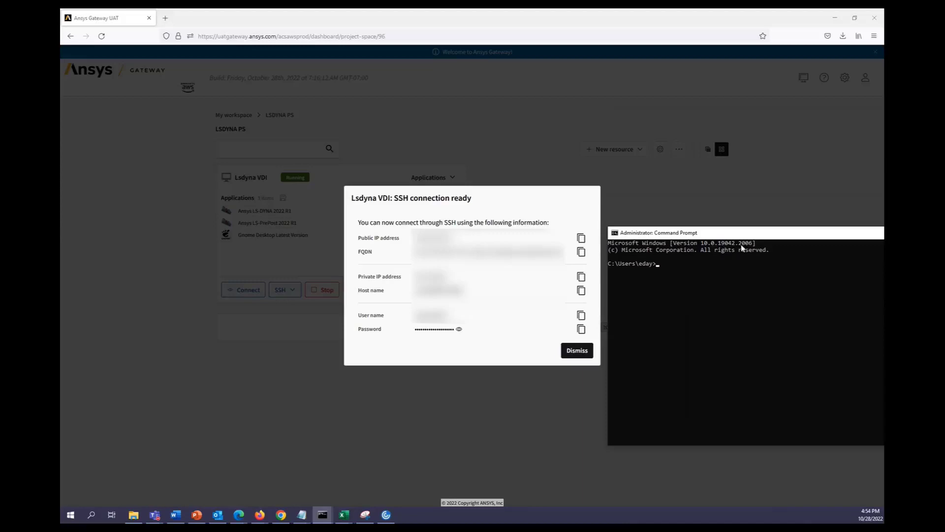
pyautogui.write('ssh superadmin')
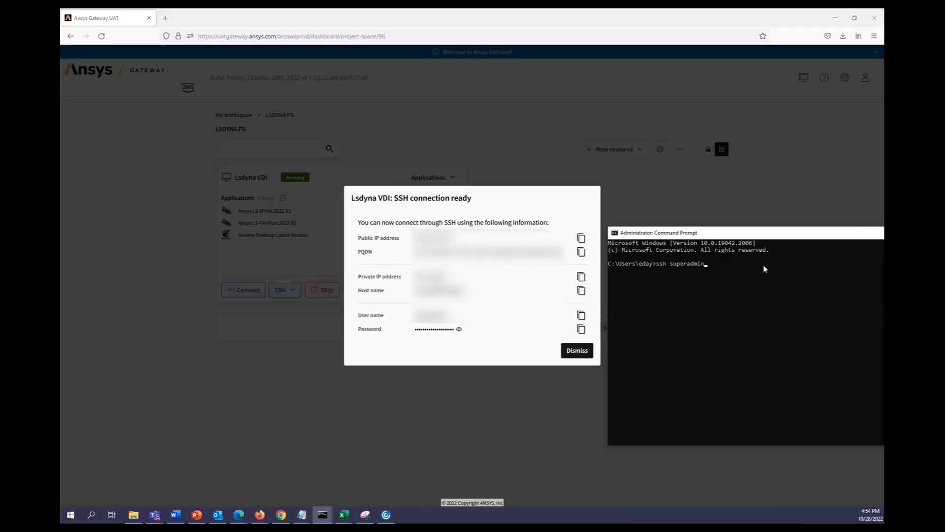
pyautogui.write('@')
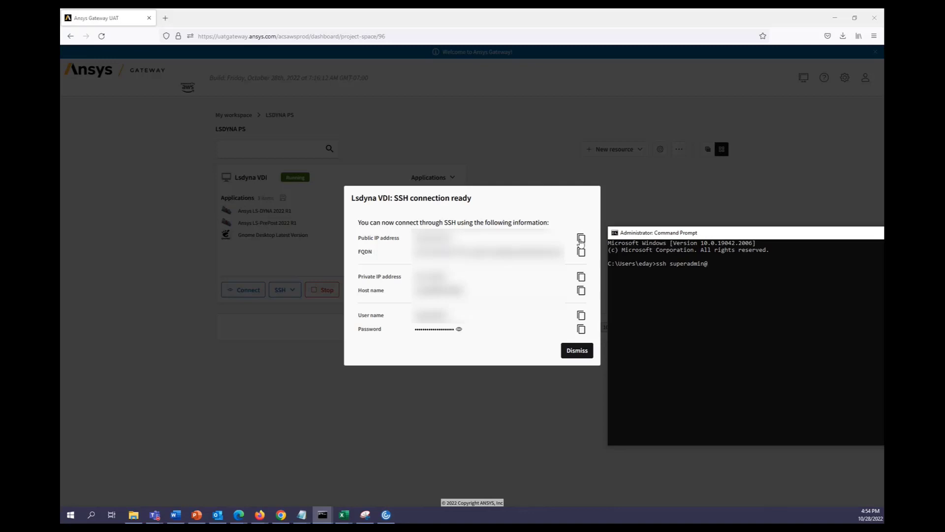
pyautogui.click(581, 239)
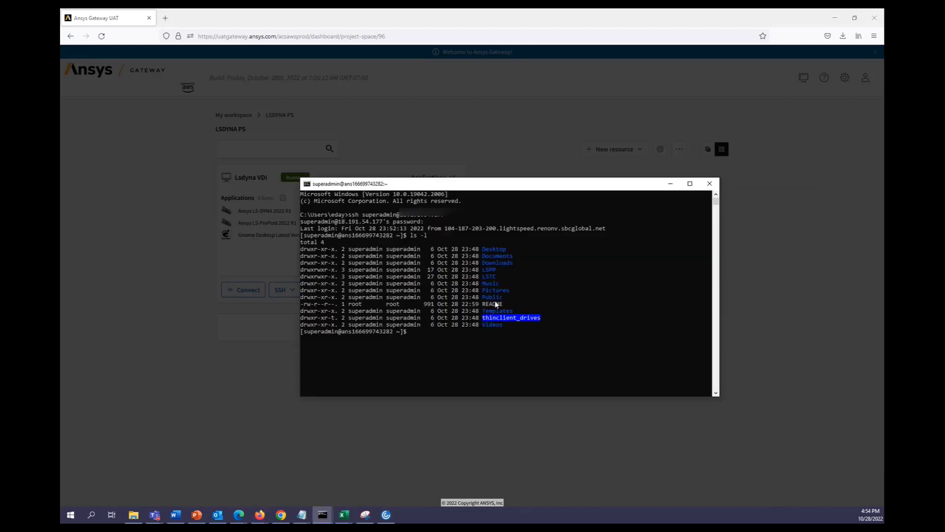
# Step: View the desktop's README in vi over the SSH session
pyautogui.write('vi REA')
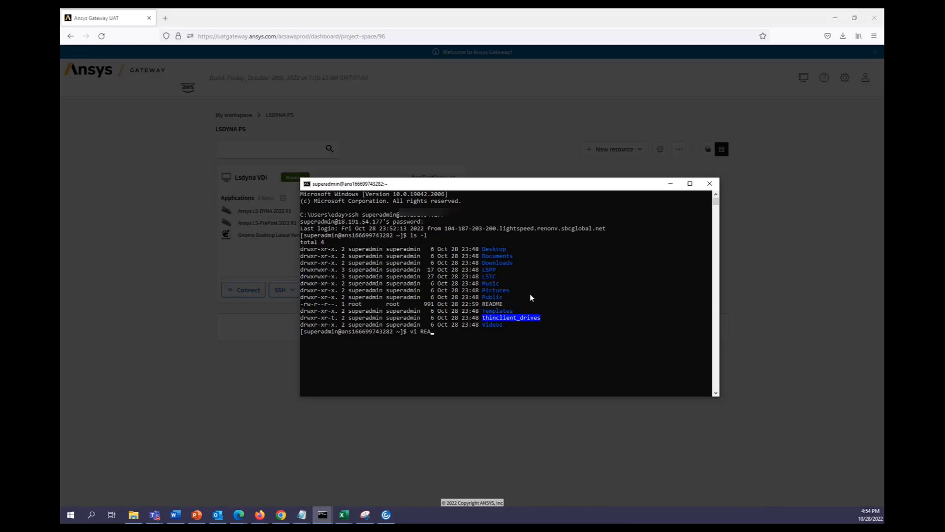
pyautogui.press('Enter')
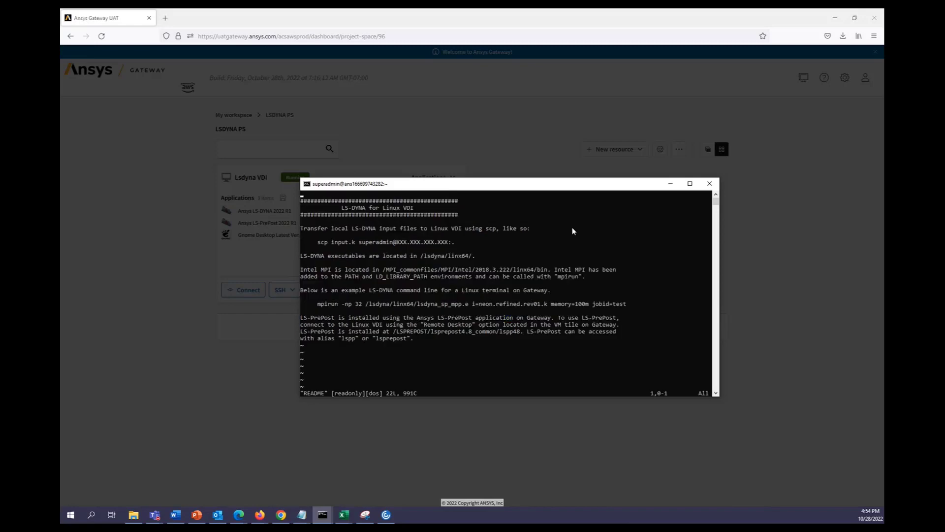
pyautogui.moveTo(404, 218)
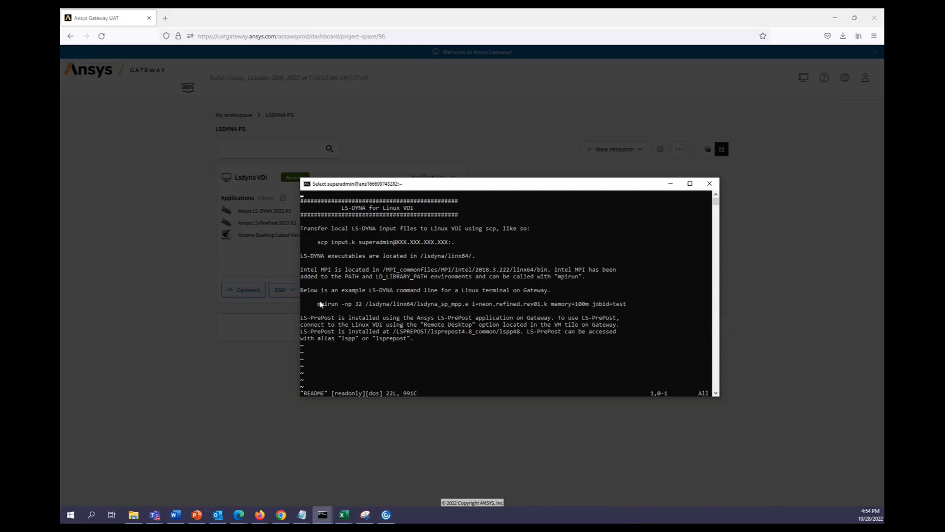
pyautogui.moveTo(614, 286)
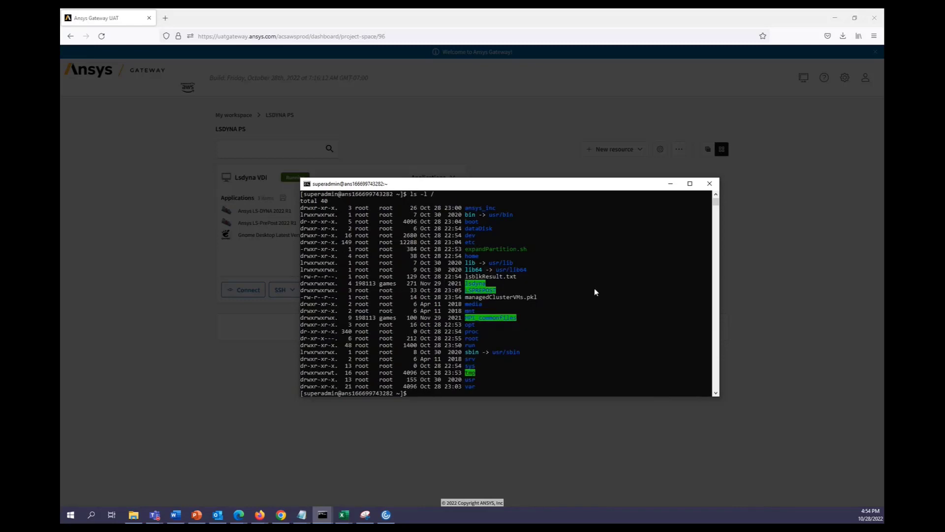
pyautogui.moveTo(479, 284)
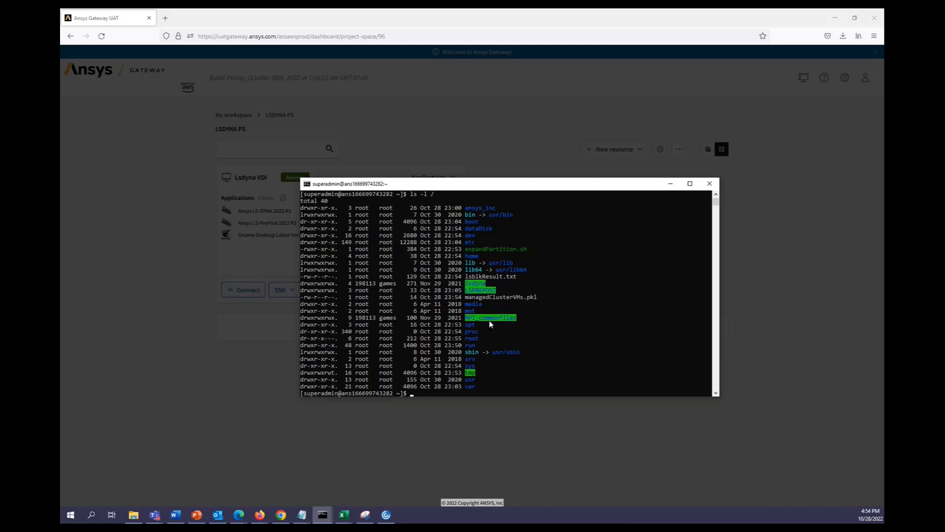
pyautogui.moveTo(621, 290)
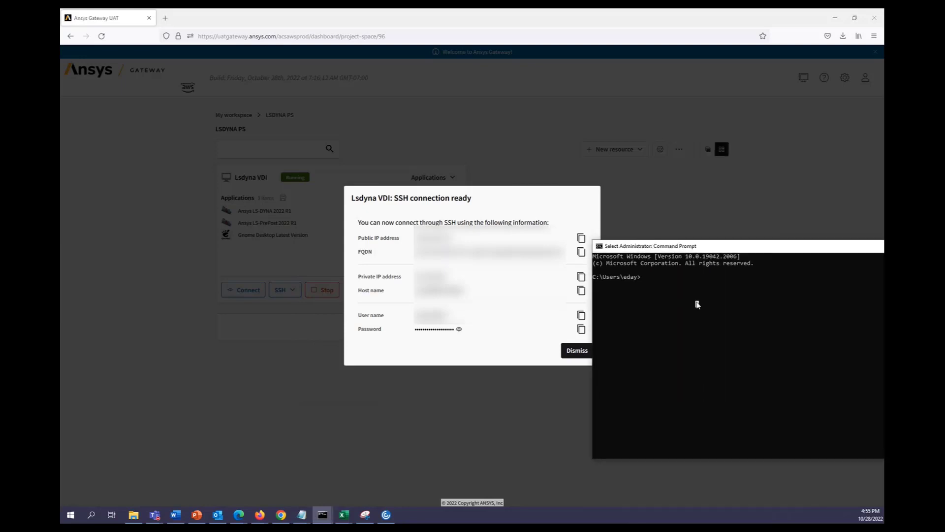
# Step: From Downloads, start scp of neon.refined.rev01.k.gz to superadmin@
pyautogui.write('cd Downloads')
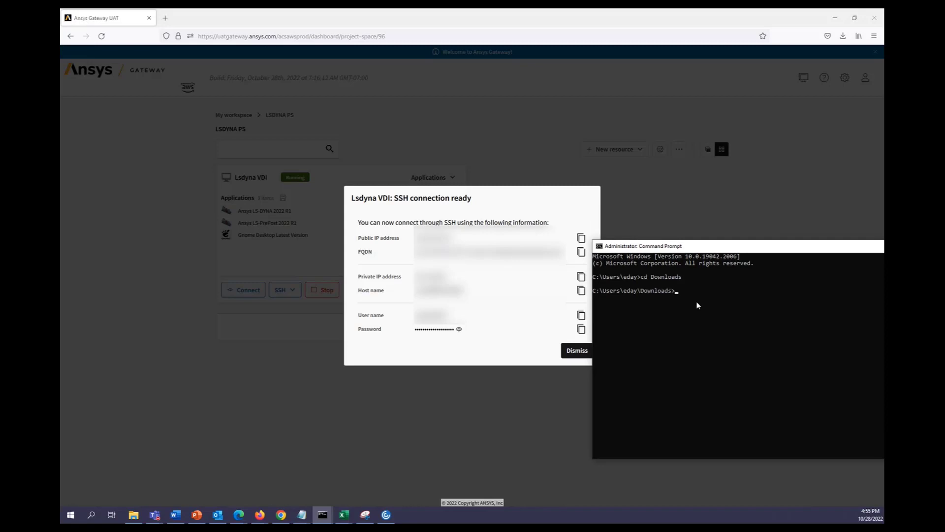
pyautogui.write('scp')
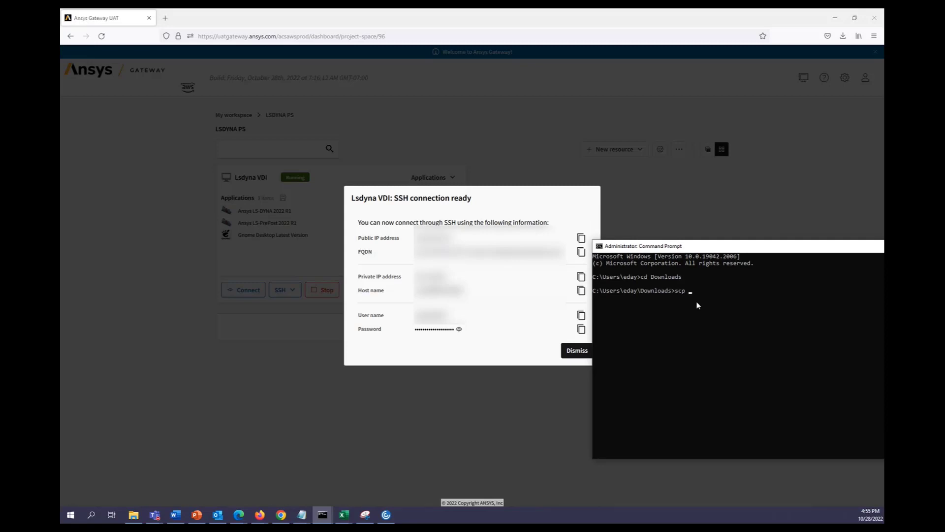
pyautogui.write('neon.refined.rev01.k.gz')
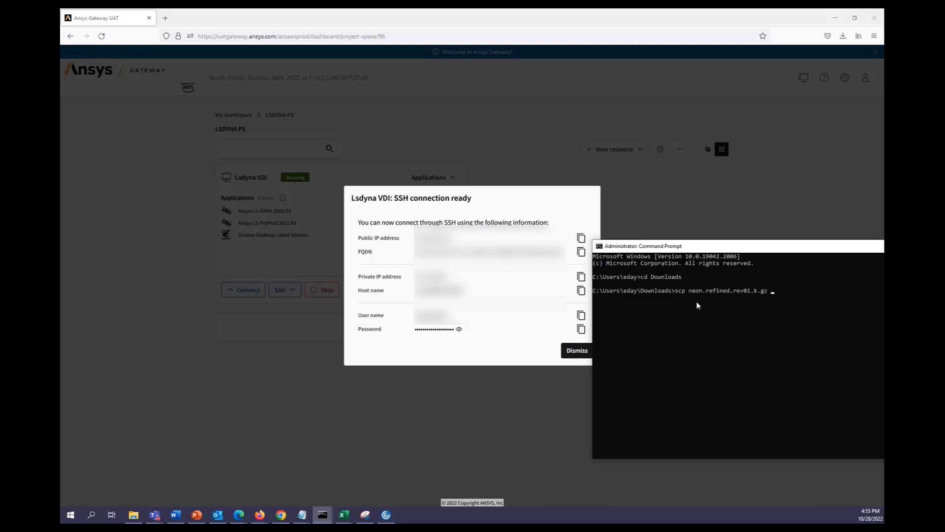
pyautogui.write('superadmin!')
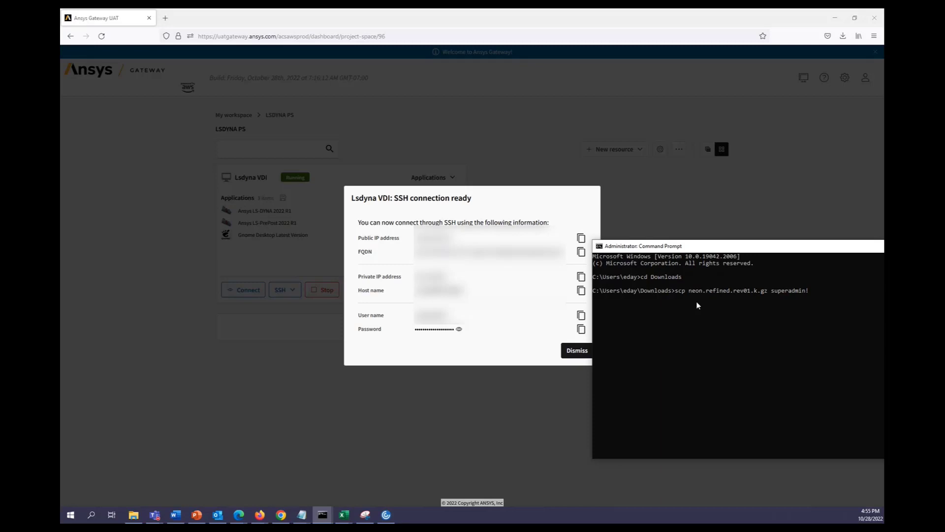
pyautogui.write('@')
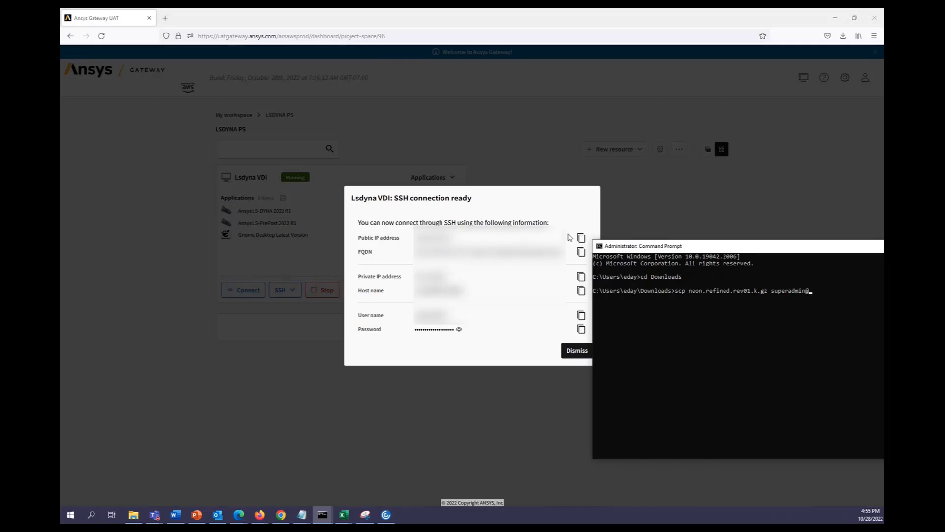
# Step: Complete the target 18.191.54.177: and copy the login password
pyautogui.click(581, 237)
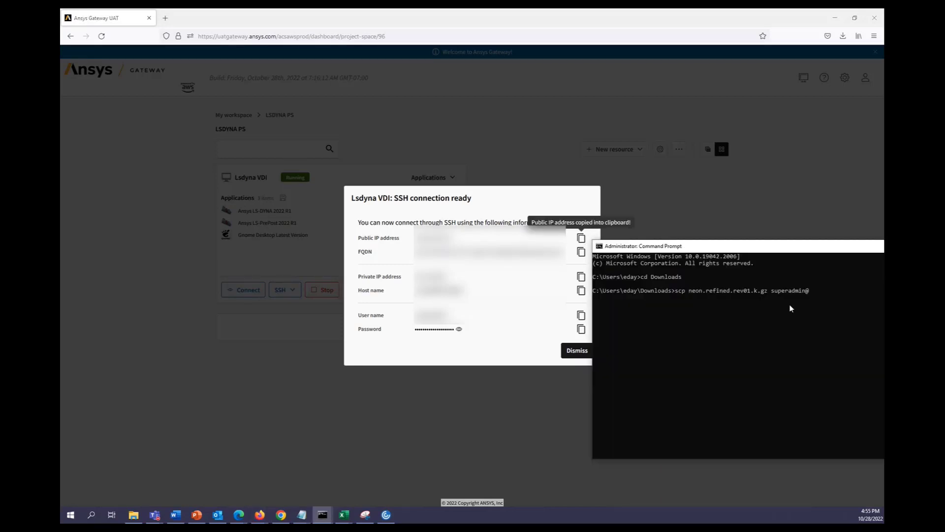
pyautogui.write('18.191.54.177:.')
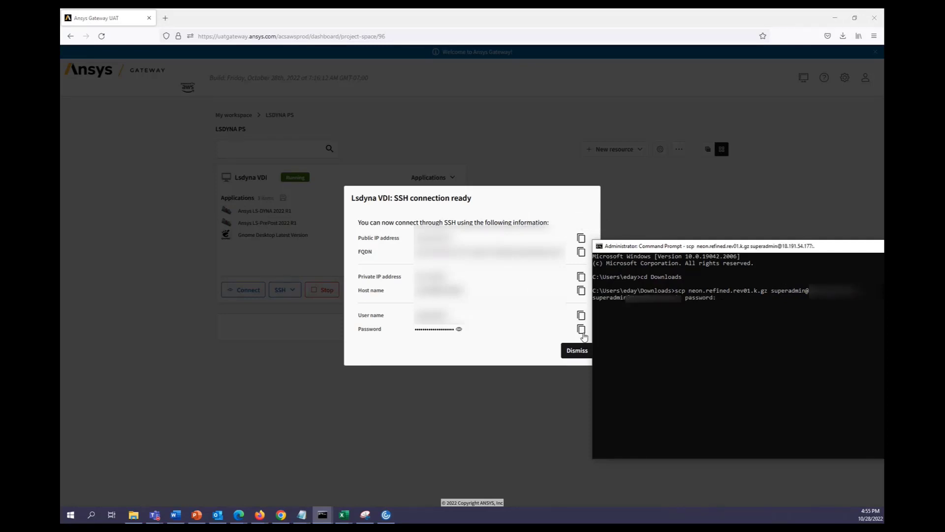
pyautogui.click(581, 328)
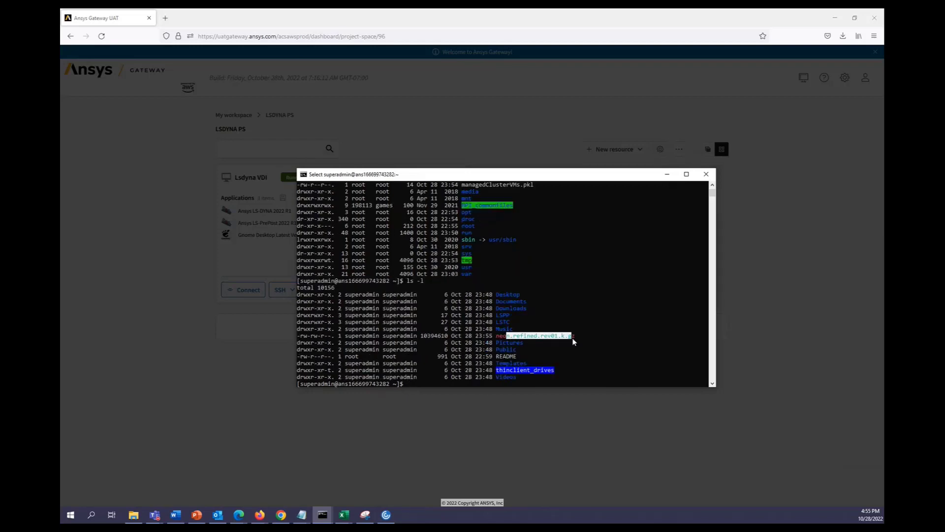
# Step: Decompress the deck with gunzip neon.refined.rev01.k.gz
pyautogui.write('gub')
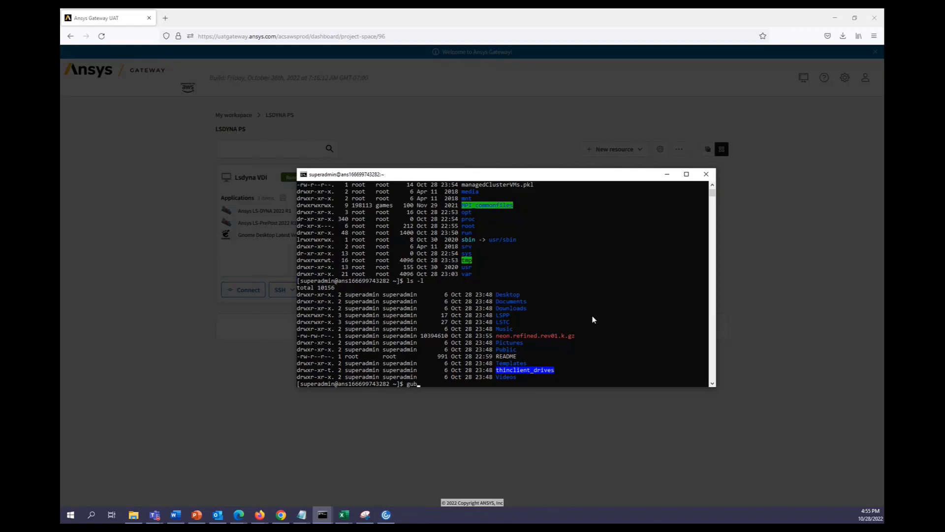
pyautogui.write('nzip')
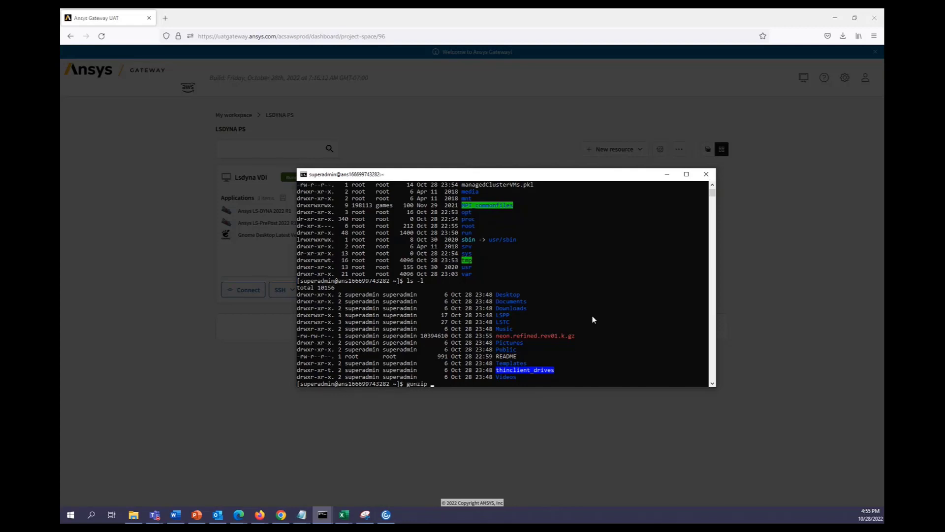
pyautogui.write('gunzip neon.refined.rev01.k.gz')
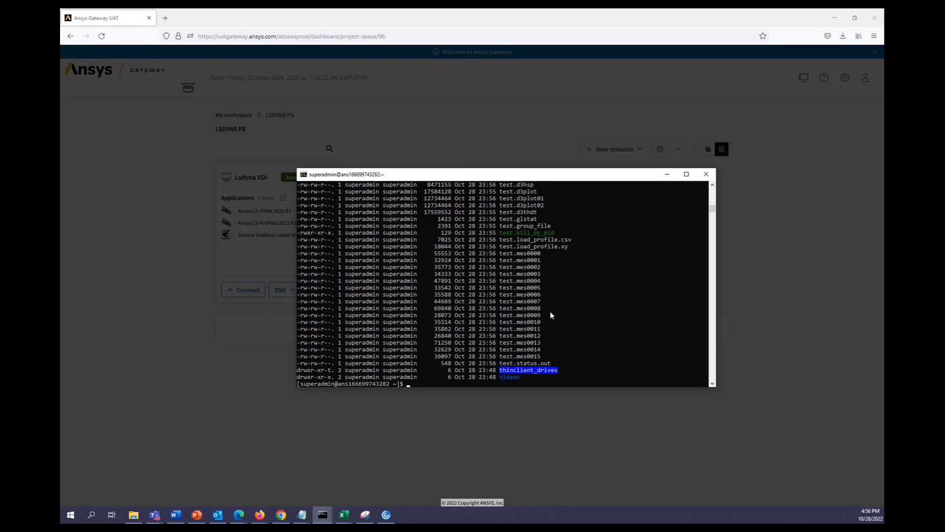
pyautogui.moveTo(435, 198)
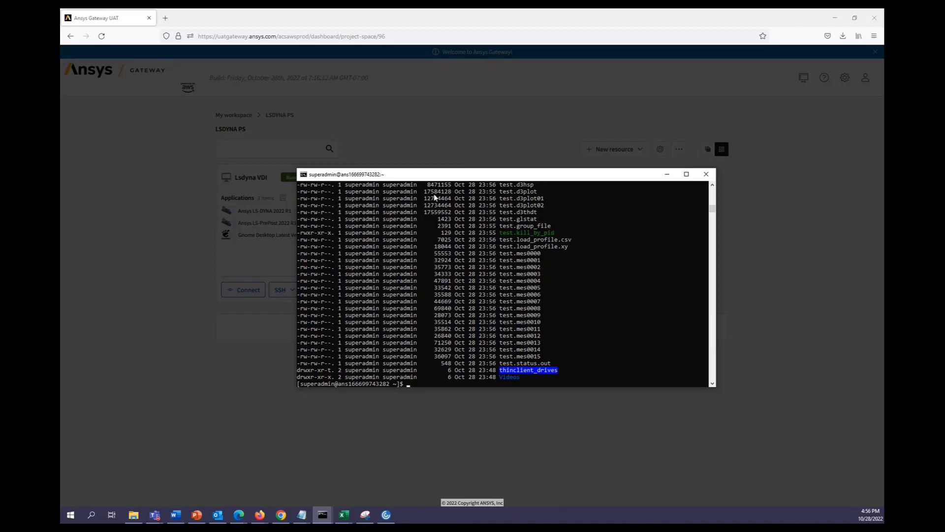
pyautogui.moveTo(313, 301)
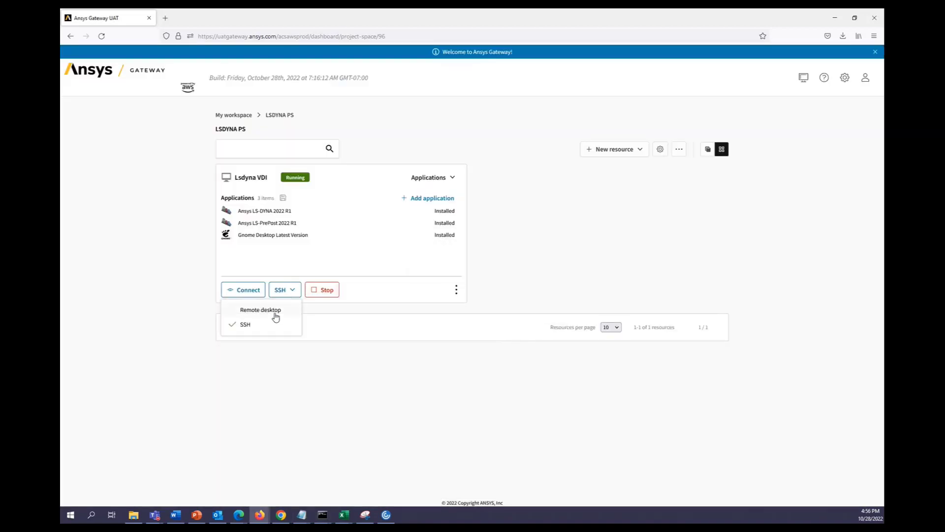
# Step: Choose Remote desktop as the Lsdyna VDI connection type and start the RDP session
pyautogui.click(260, 309)
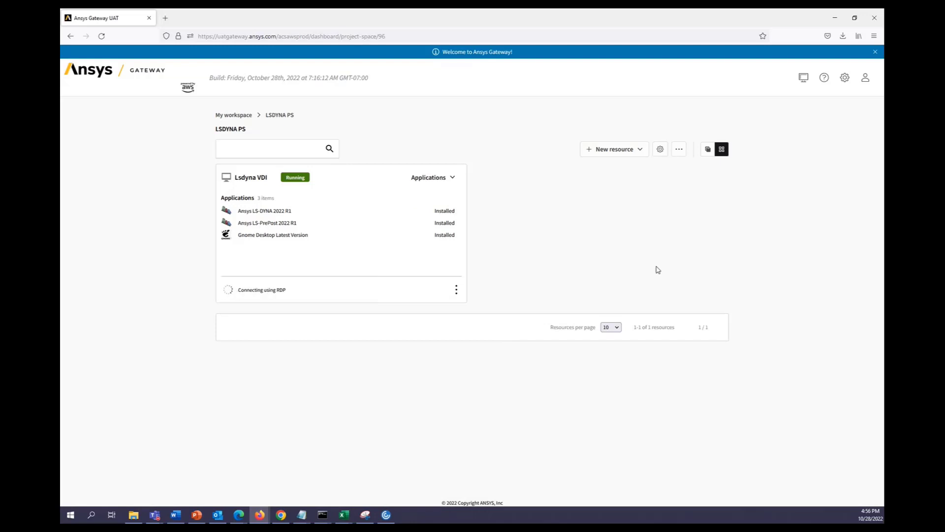
pyautogui.click(845, 36)
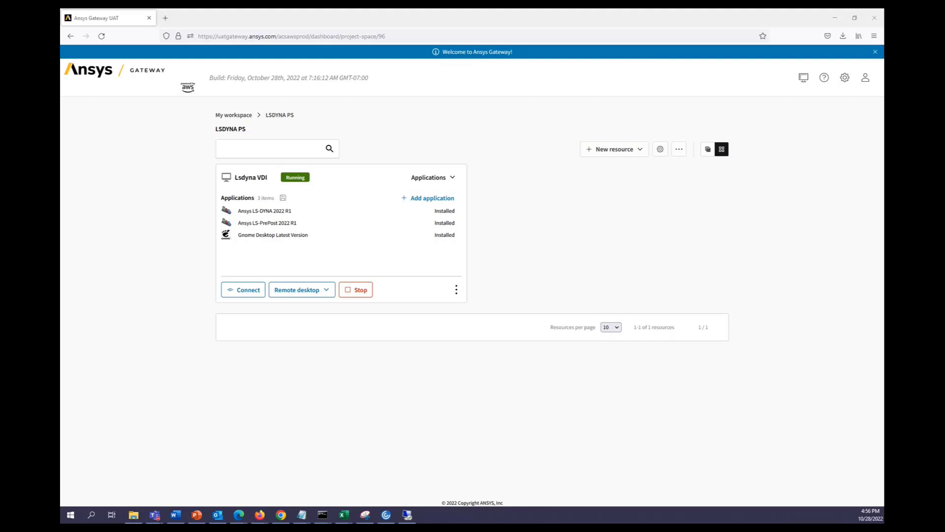
pyautogui.click(242, 290)
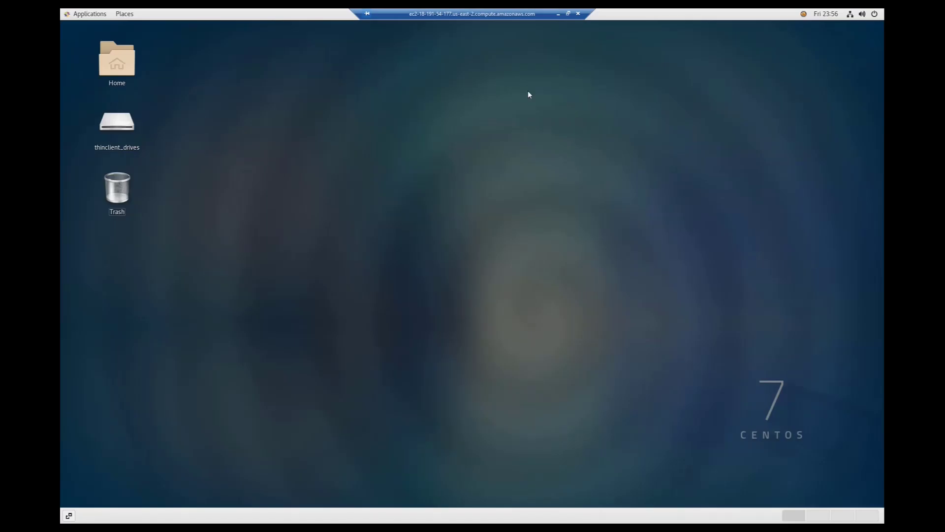
# Step: From a terminal on the CentOS desktop, list files with ls -l and launch lspp on test.d3plot
pyautogui.click(89, 14)
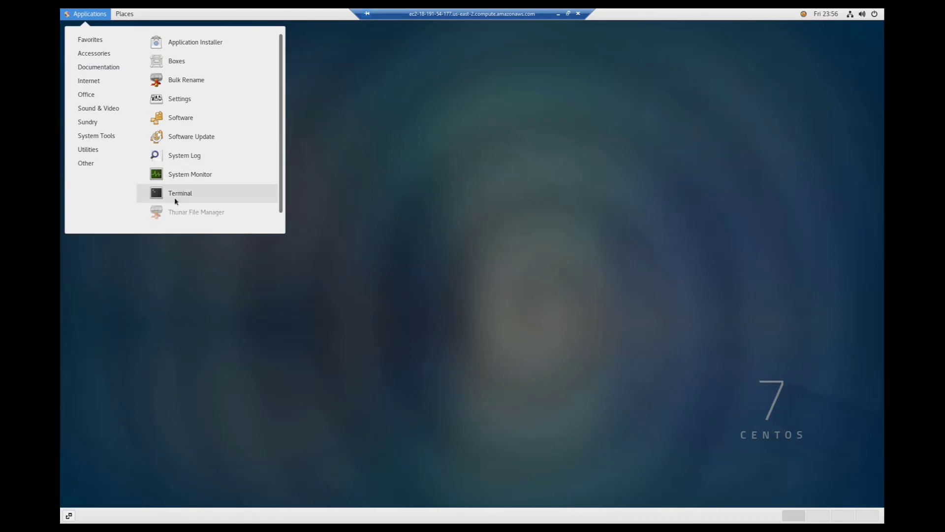
pyautogui.click(179, 193)
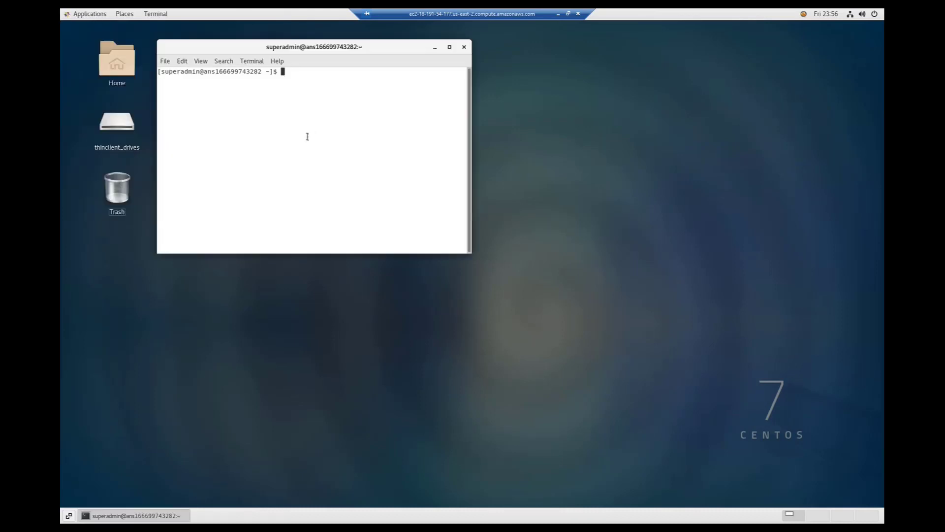
pyautogui.write('ls -l')
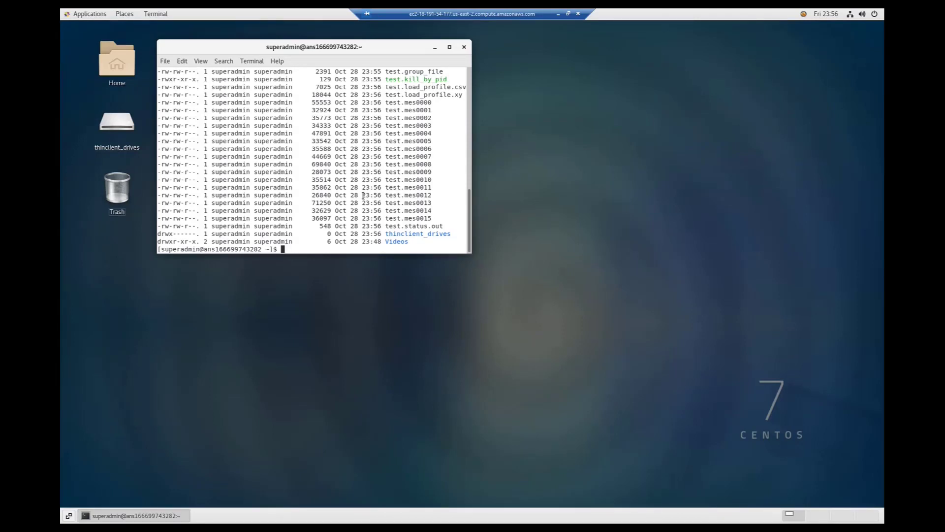
pyautogui.write('lsprepost')
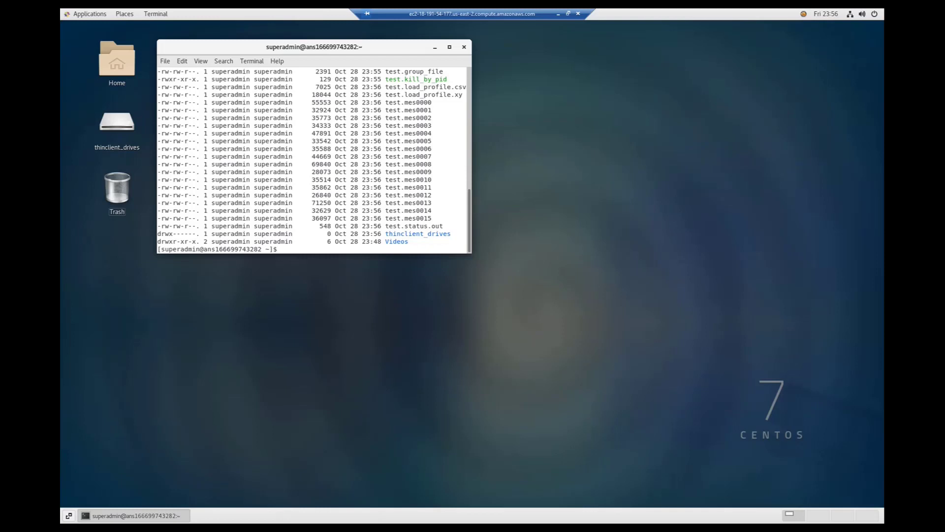
pyautogui.write('lspp test.')
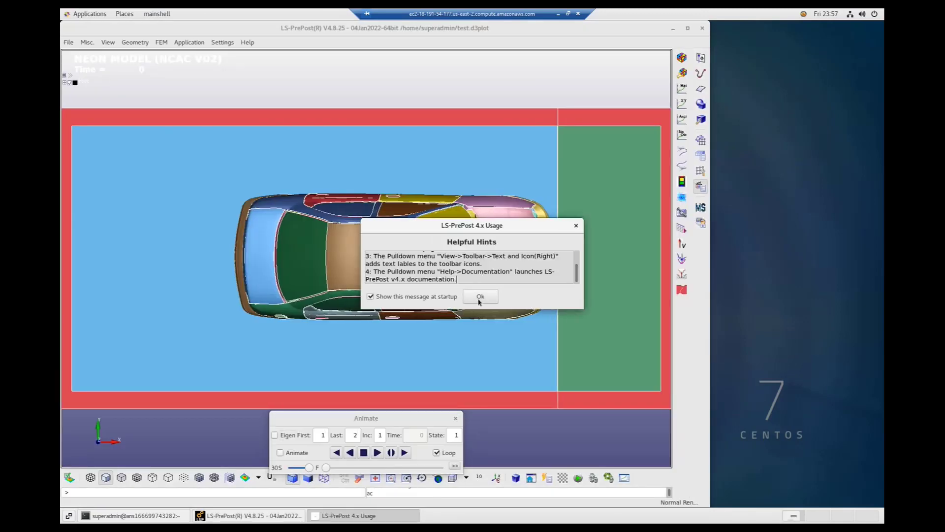
# Step: Dismiss the Helpful Hints dialog to view the Neon car model from test.d3plot
pyautogui.click(481, 297)
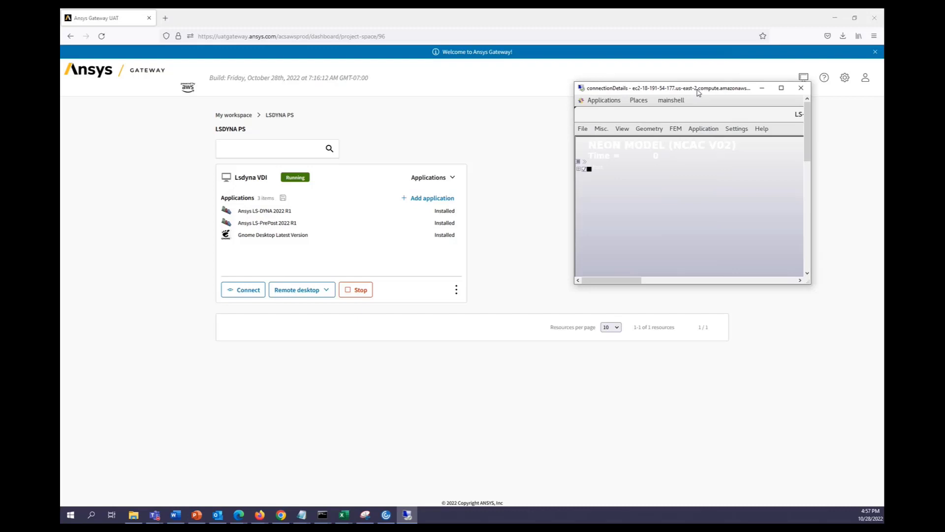
# Step: Put away the remote desktop window, returning to the running Lsdyna VDI page
pyautogui.click(802, 88)
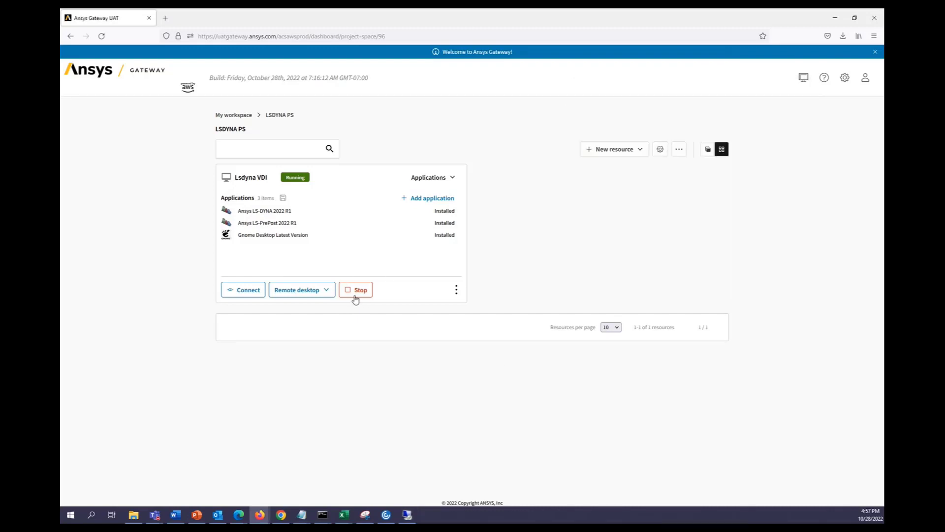
pyautogui.moveTo(362, 302)
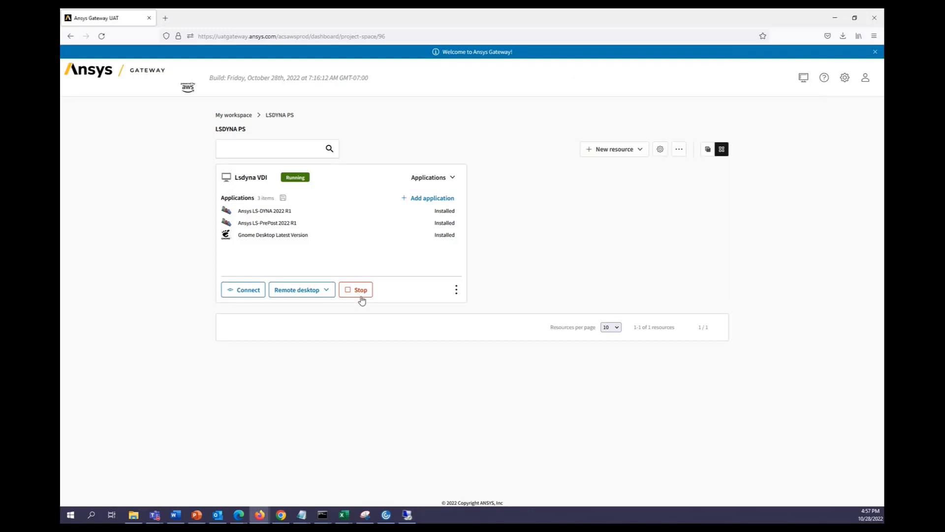